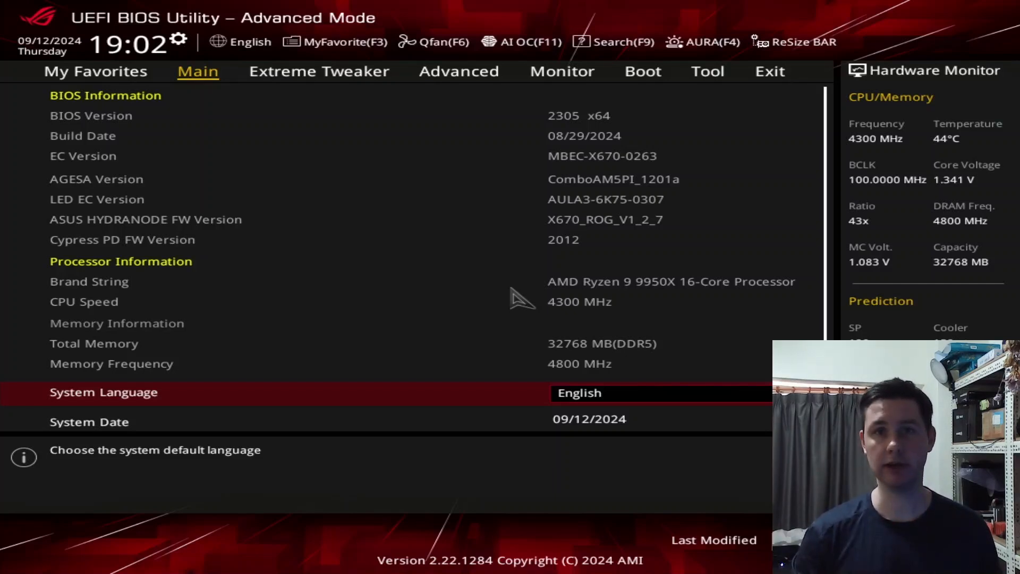
- Show the ASUS User Profile list under Tool, with profile 4 PBO CO last loaded
click(708, 71)
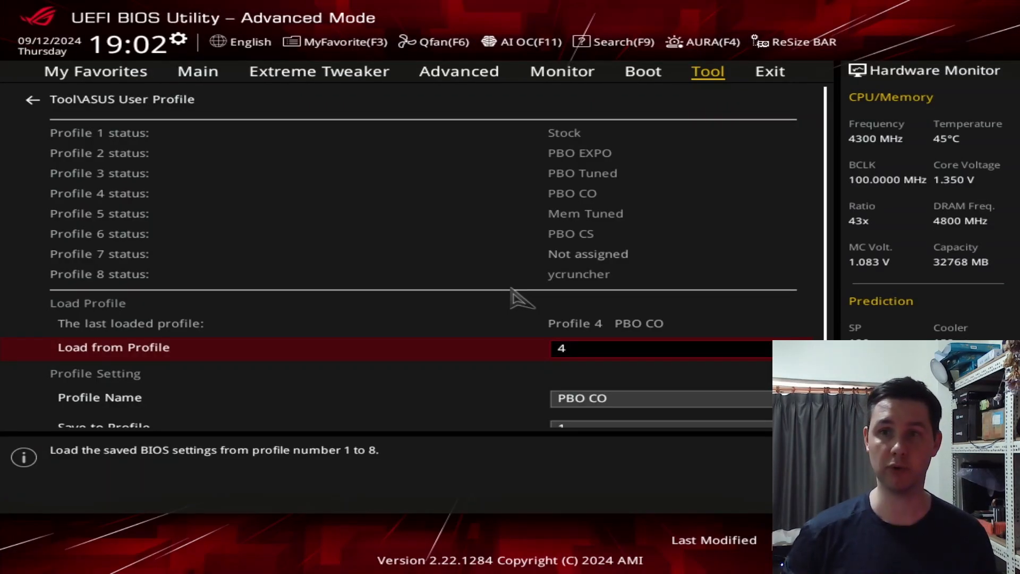
- On Extreme Tweaker, set eCLK Mode to Asynchronous and BCLK2 Frequency to 102.5 MHz
click(317, 71)
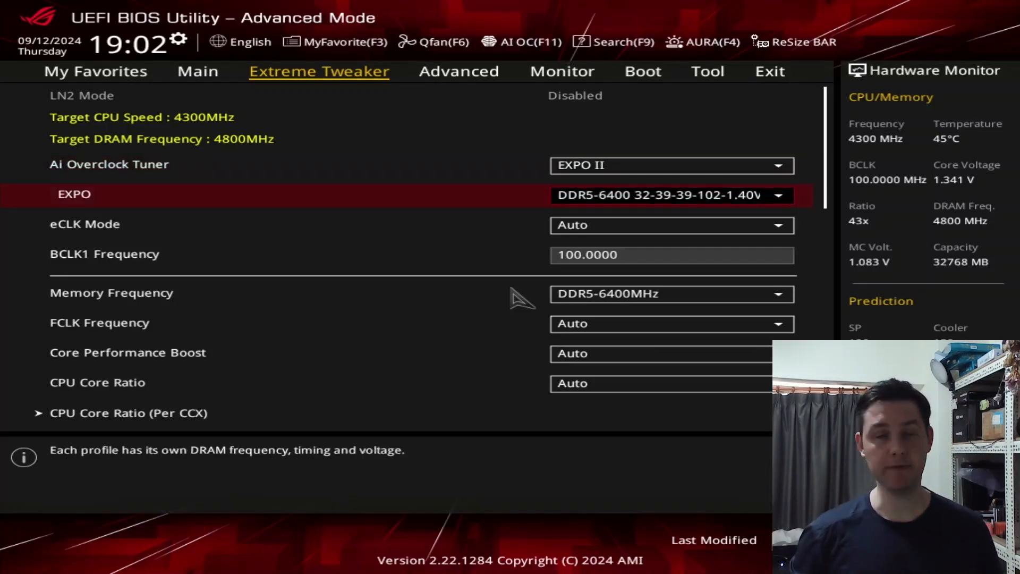
click(671, 224)
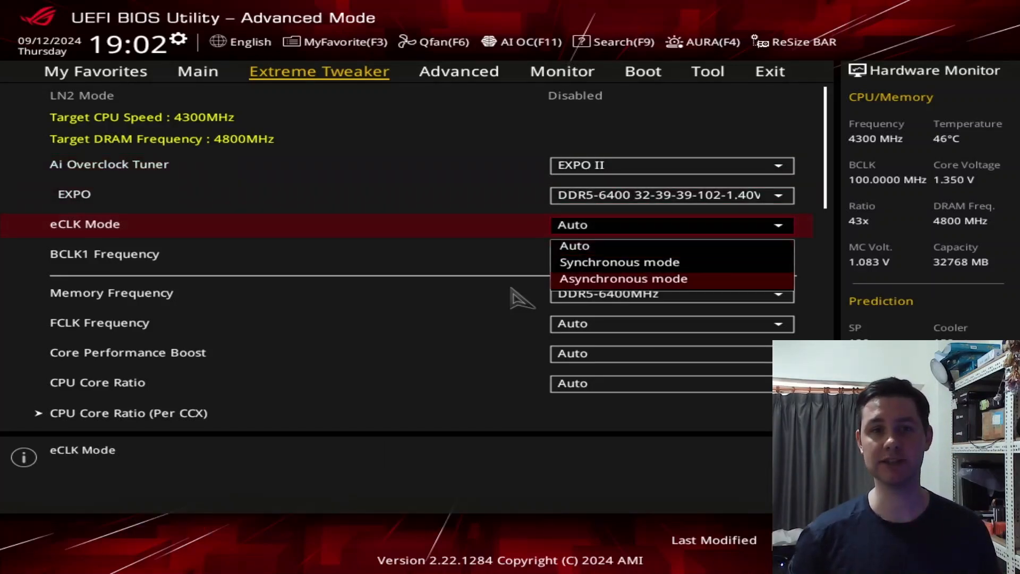
click(623, 278)
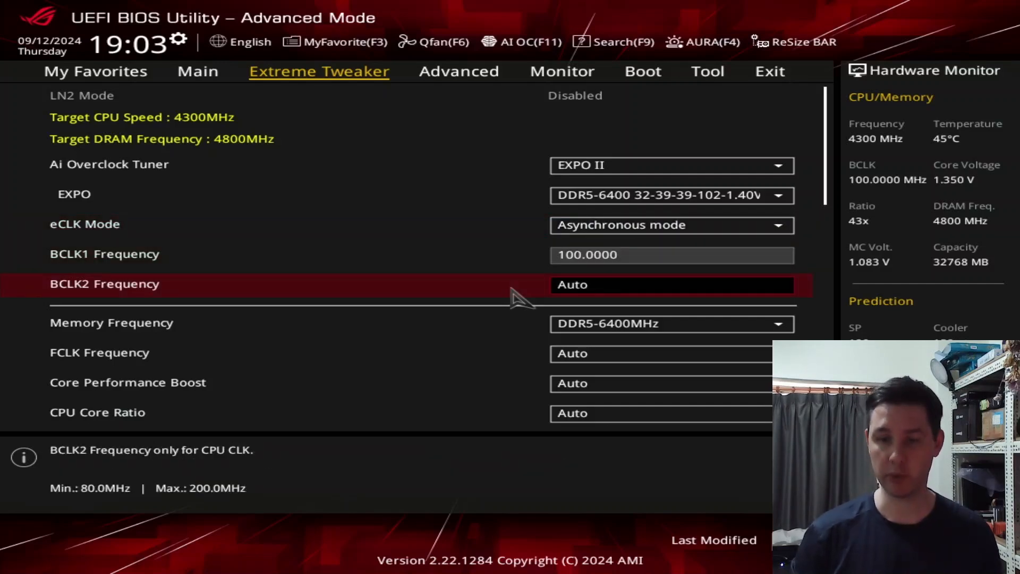
text(102.5000)
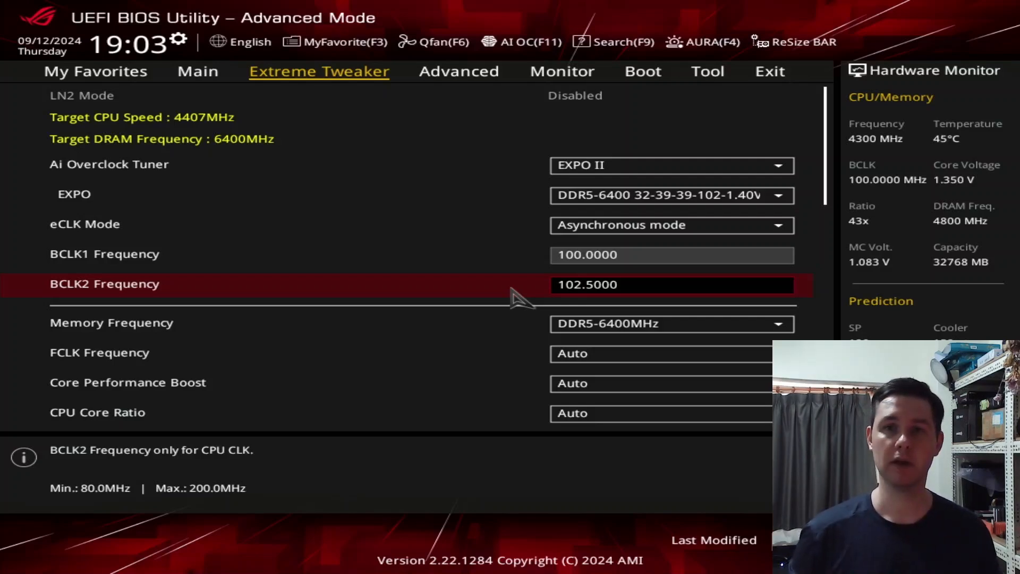
- Under Advanced > AMD Overclocking > Precision Boost Overdrive, set Max CPU Boost Clock Override(-) to 400
click(459, 71)
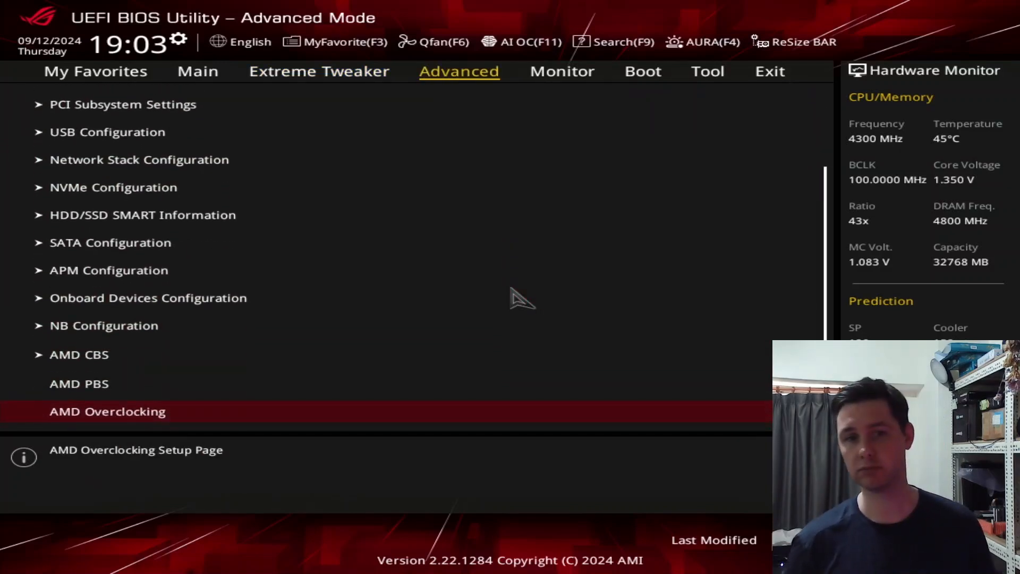
click(107, 411)
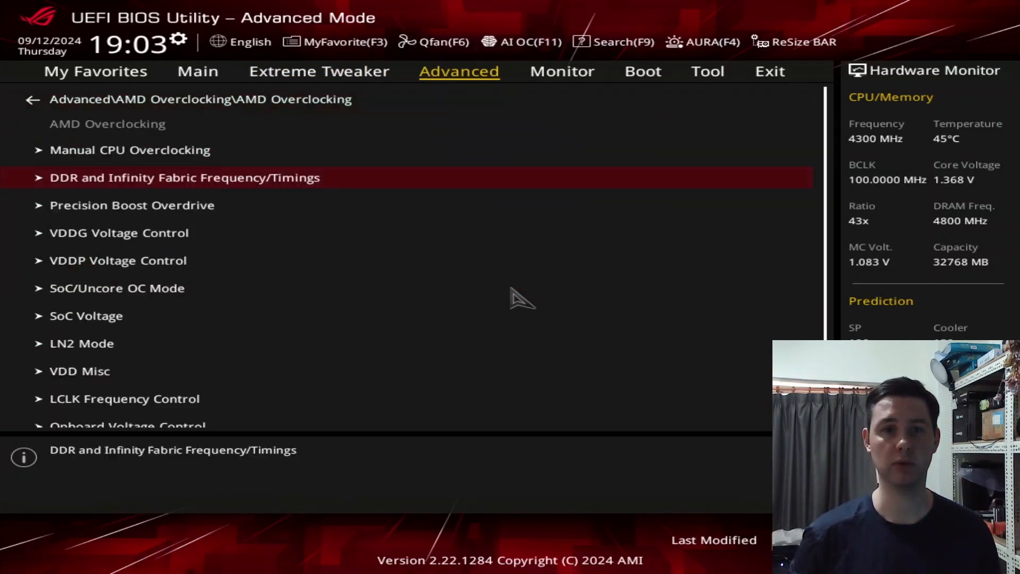
click(132, 205)
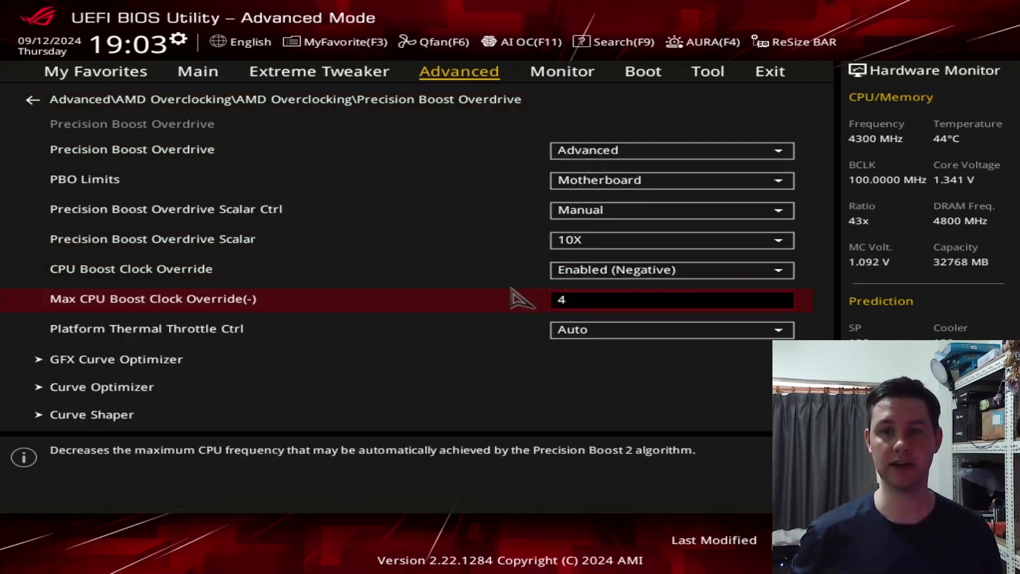
text(00)
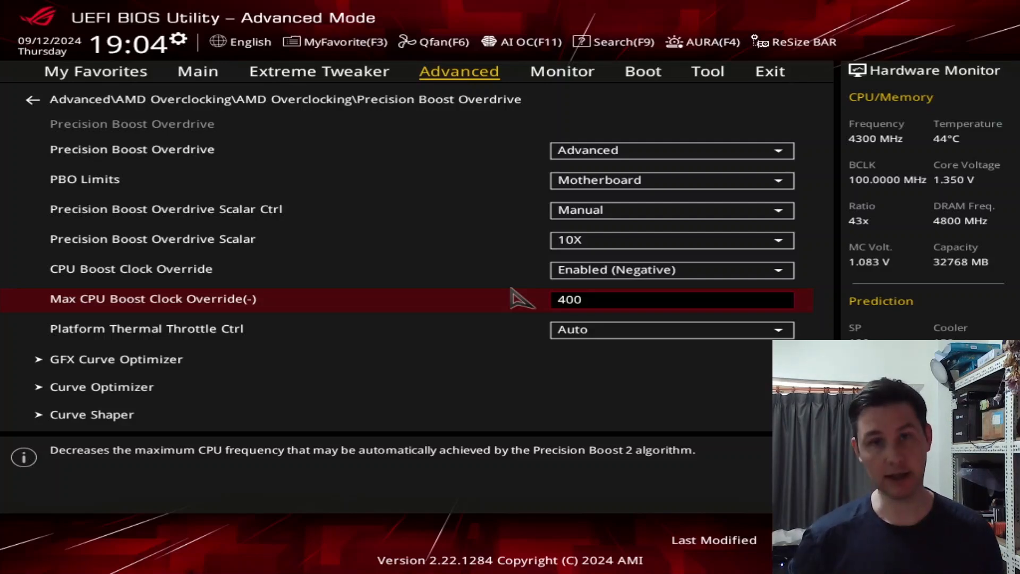
- Inspect the per-CCD Curve Optimizer values: negative 15 on CCD 0 and negative 10 on CCD 1
click(103, 387)
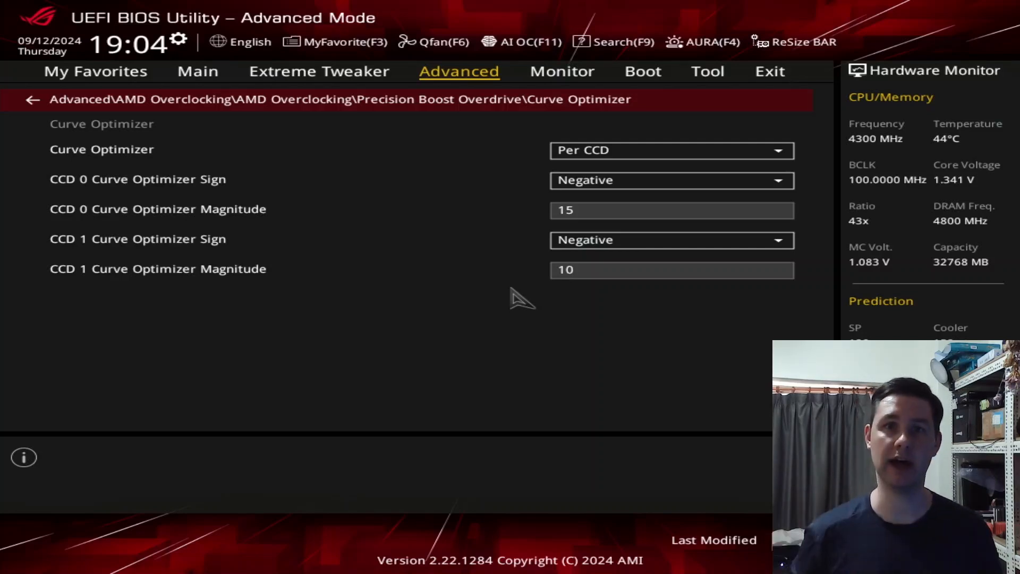
click(672, 150)
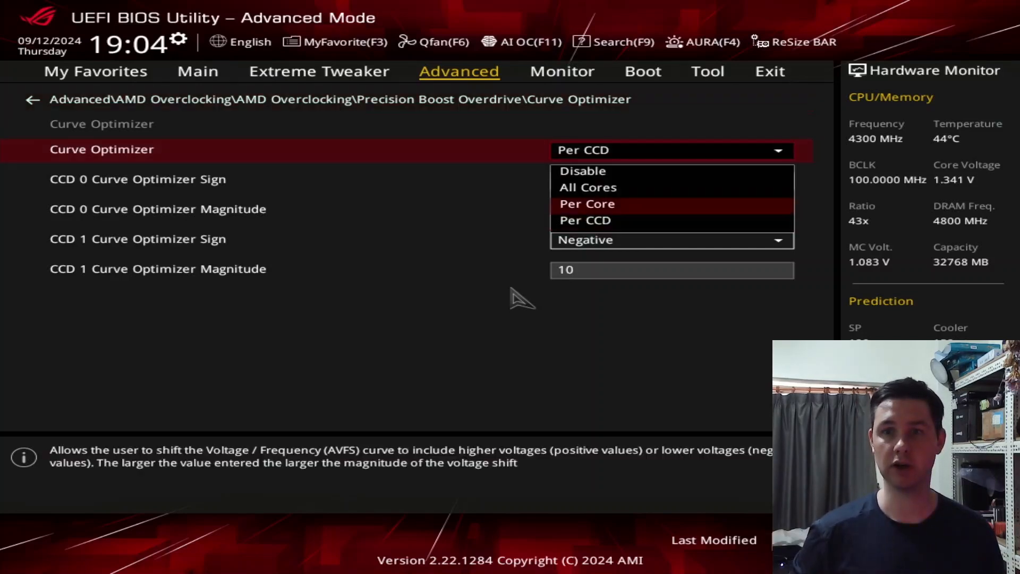
click(583, 170)
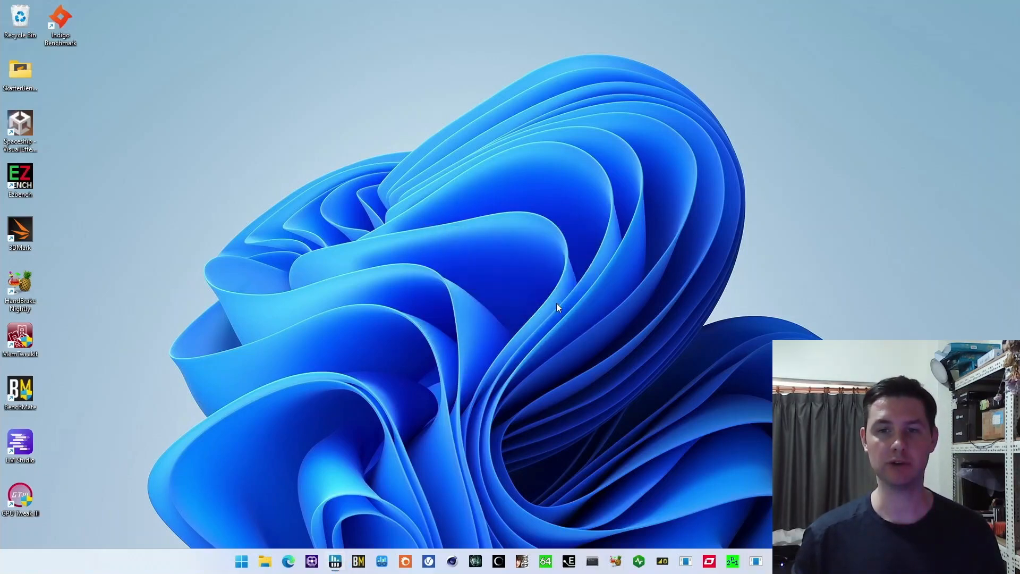
- Launch HWiNFO64 sensors and open the SkatterBencher folder in File Explorer beside it
click(335, 561)
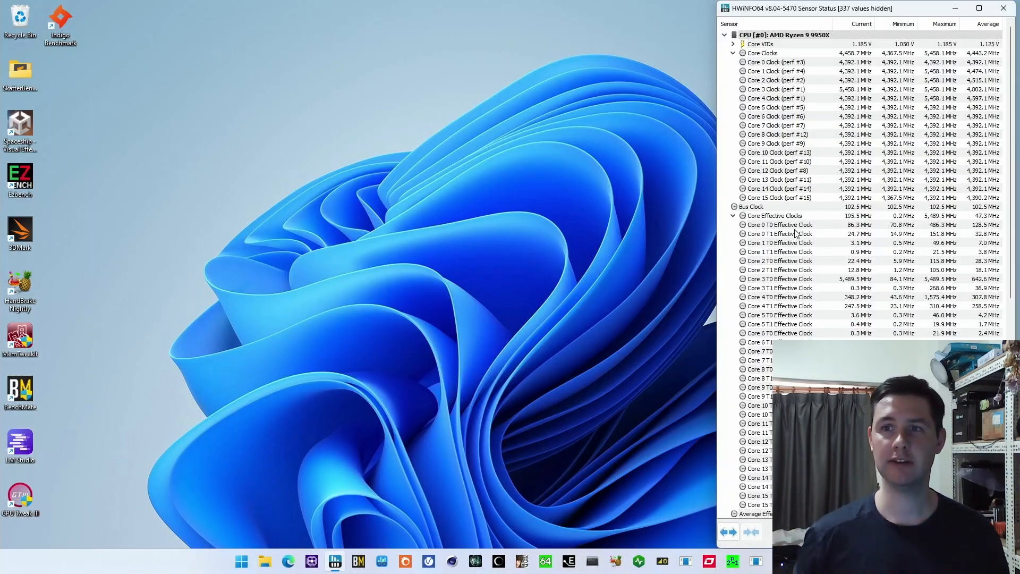
click(775, 61)
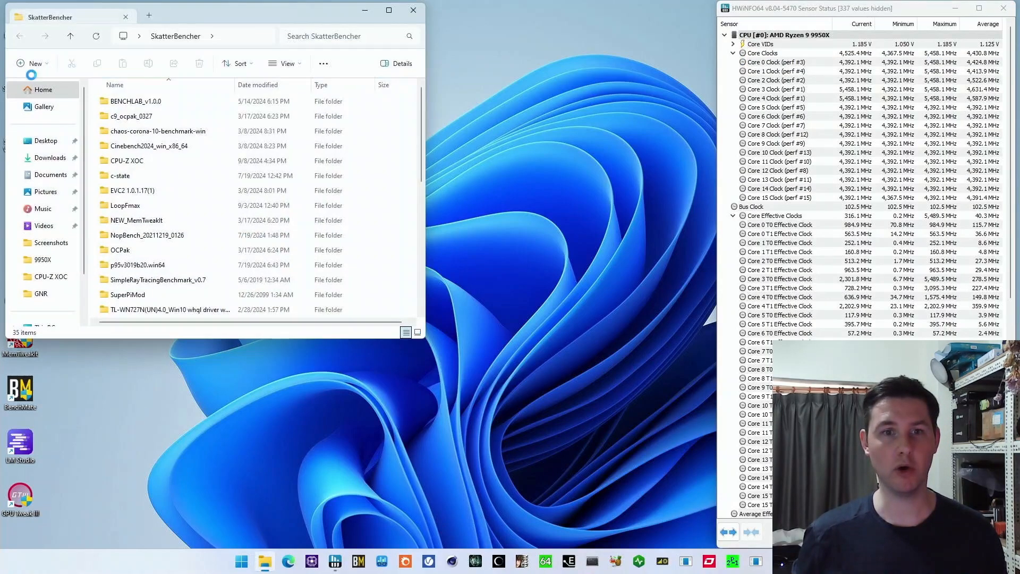
- Launch cpuz.exe from the CPU-Z XOC folder to report the Ryzen 9 9950X at ~102.4 MHz bus
double_click(125, 160)
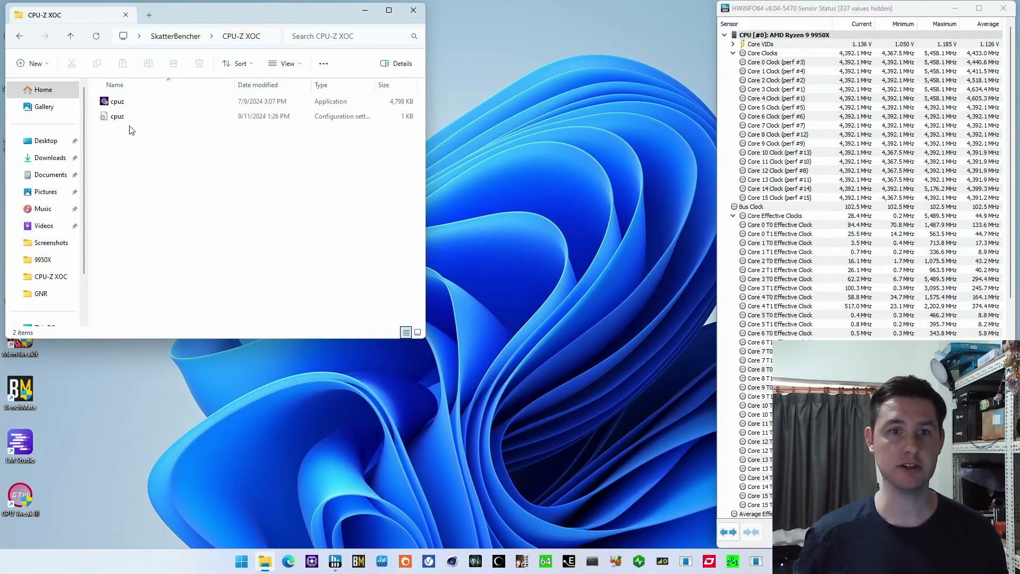
double_click(117, 101)
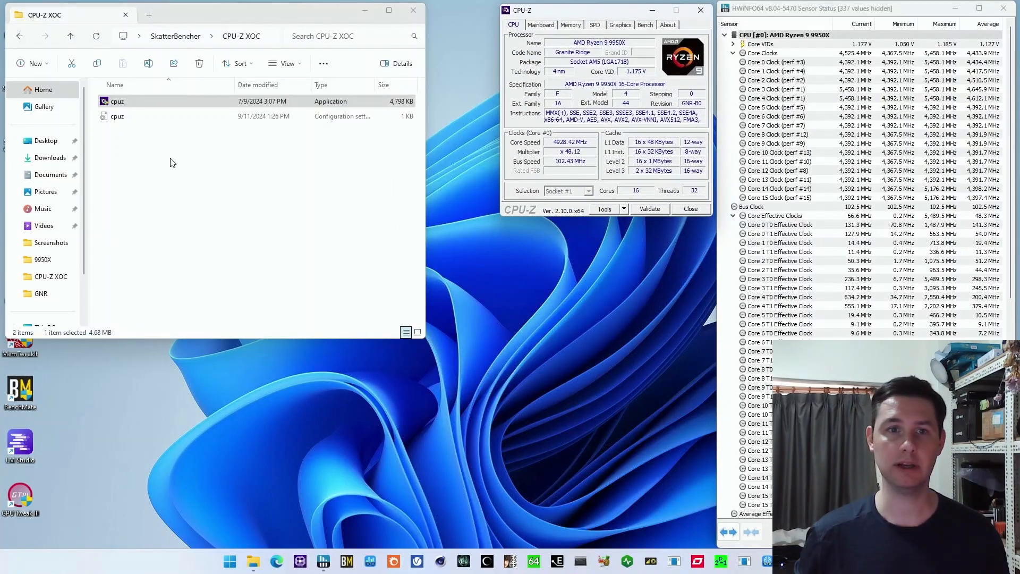
double_click(118, 116)
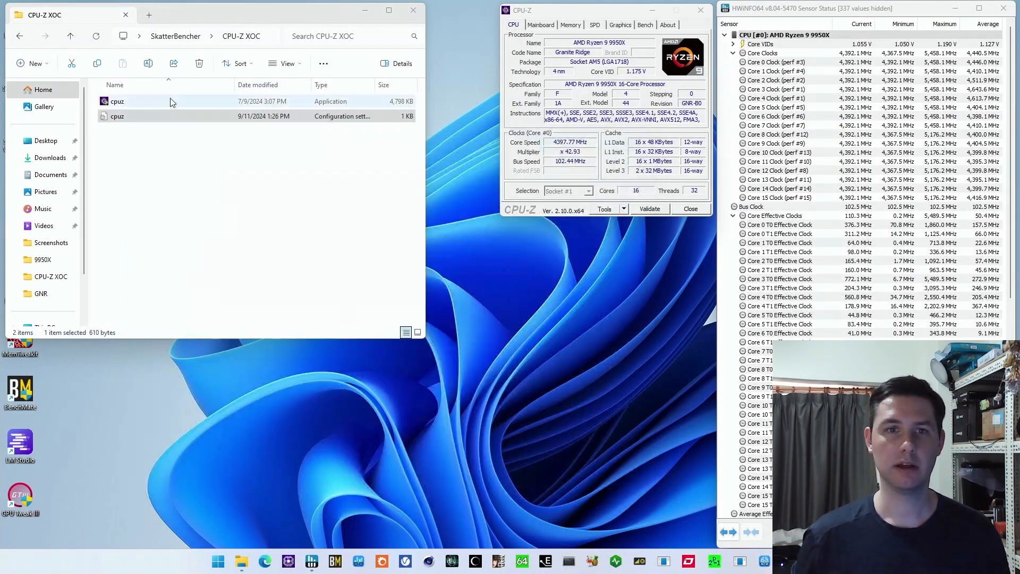
- Launch NopBench from its folder so the console prints NOP-per-second readings around 5463
click(19, 36)
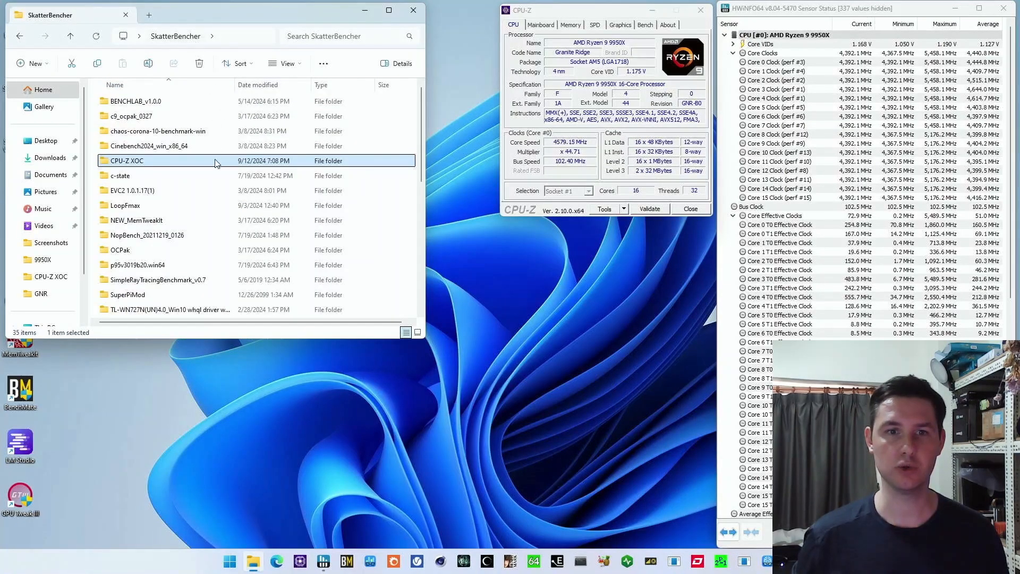
double_click(145, 235)
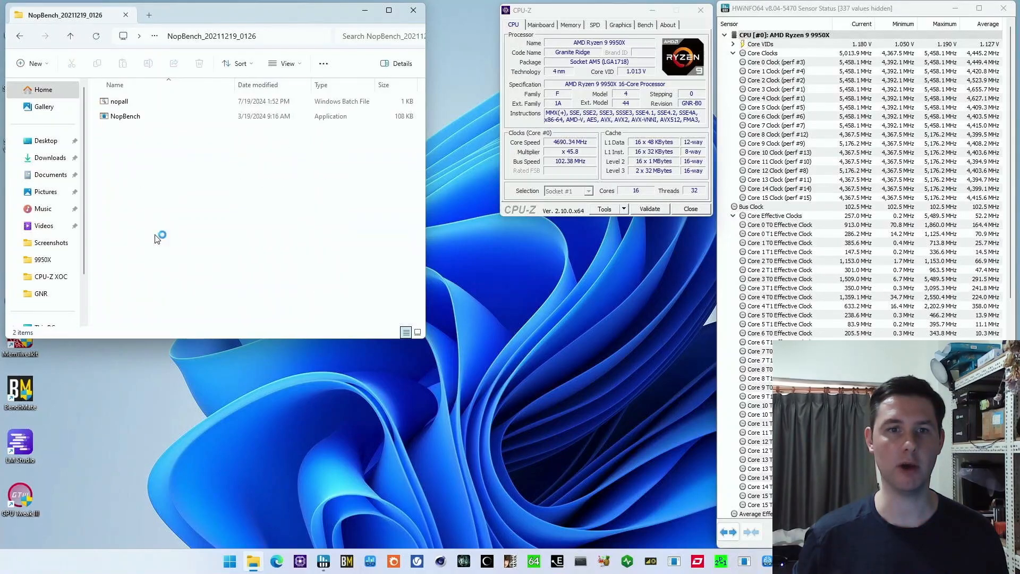
double_click(125, 116)
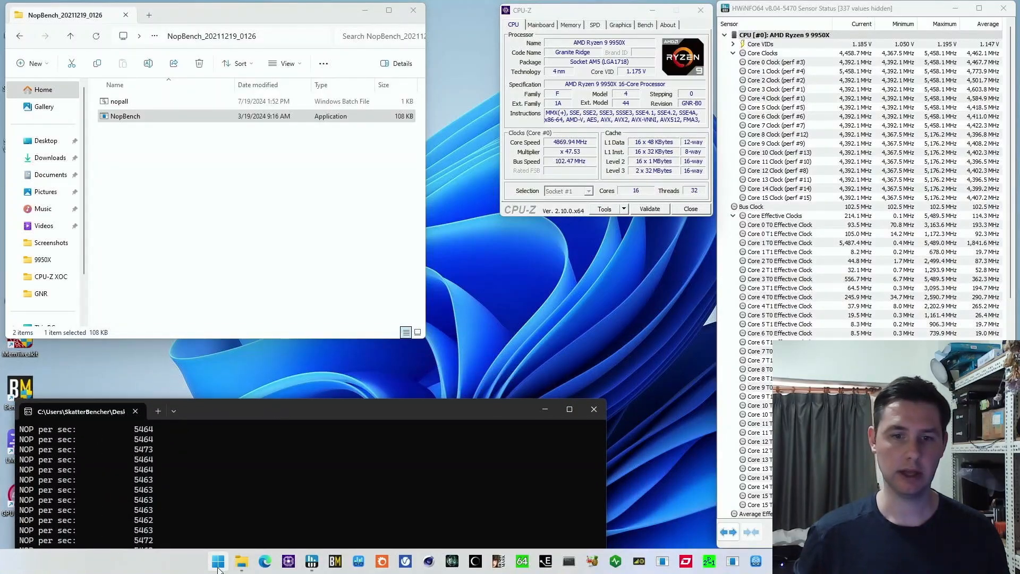
- In Task Manager, set NopBench.exe affinity to only CPU 6 (physical core 3)
right_click(218, 561)
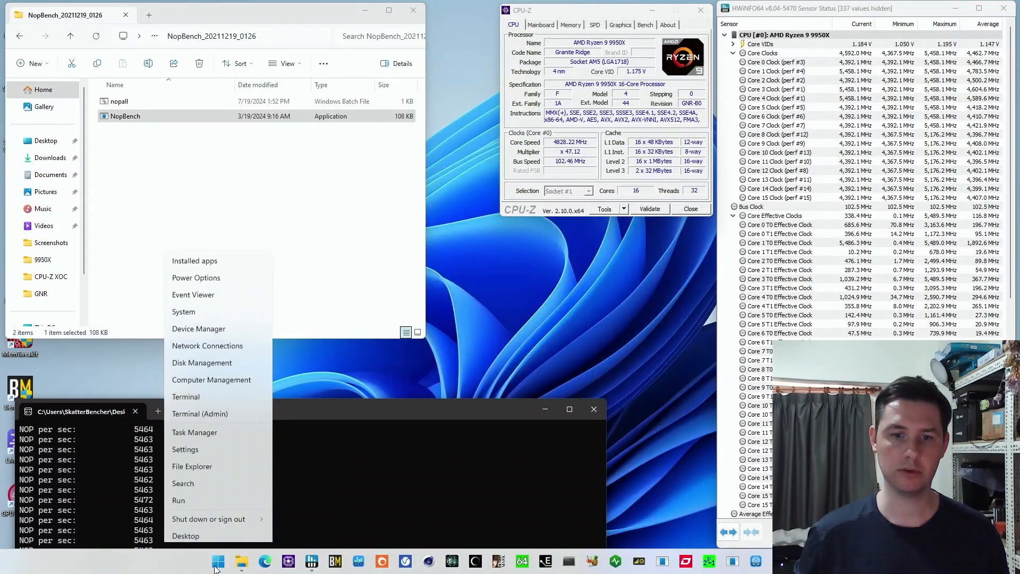
click(194, 433)
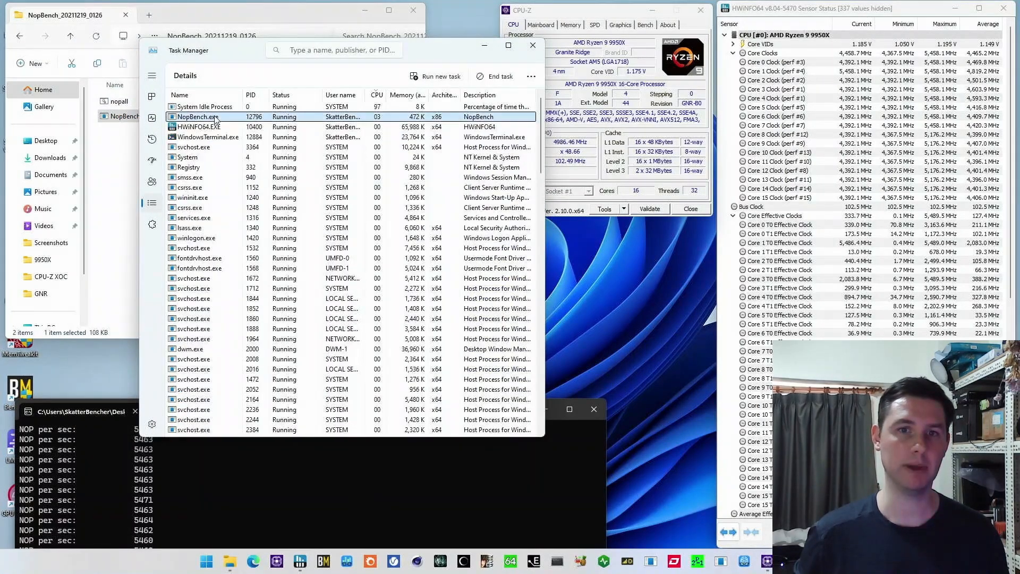
right_click(199, 117)
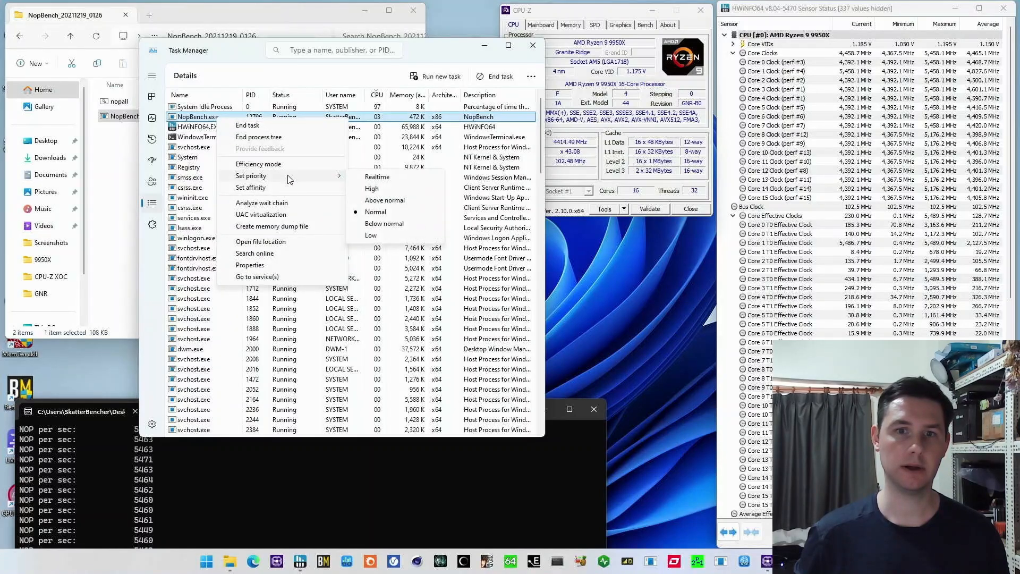
click(251, 187)
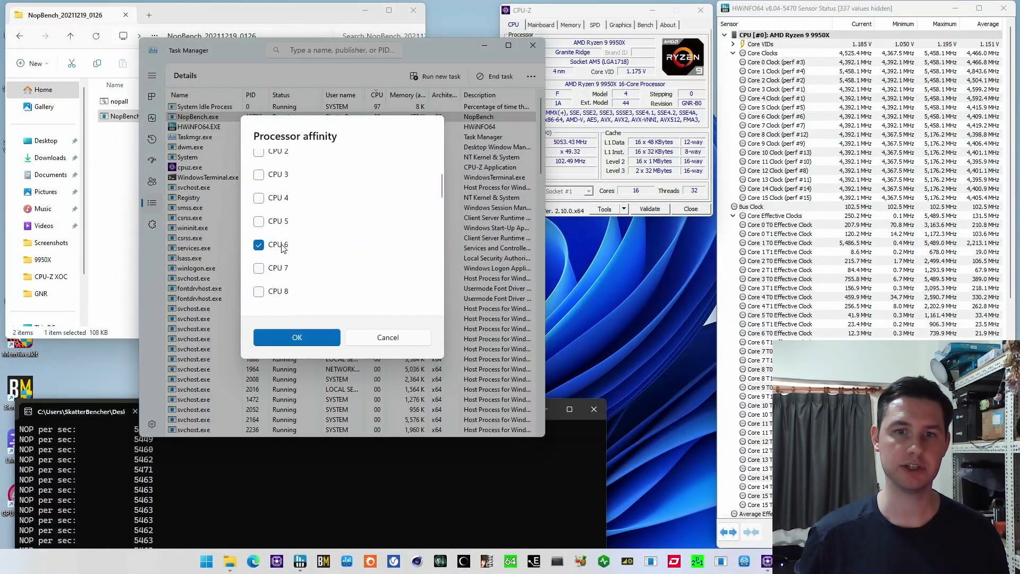
click(296, 337)
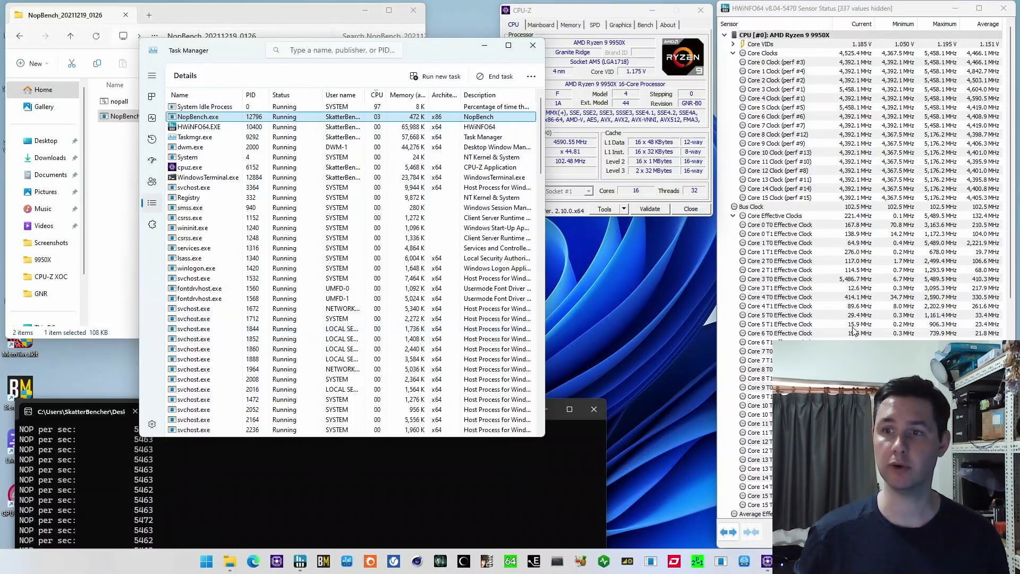
click(779, 278)
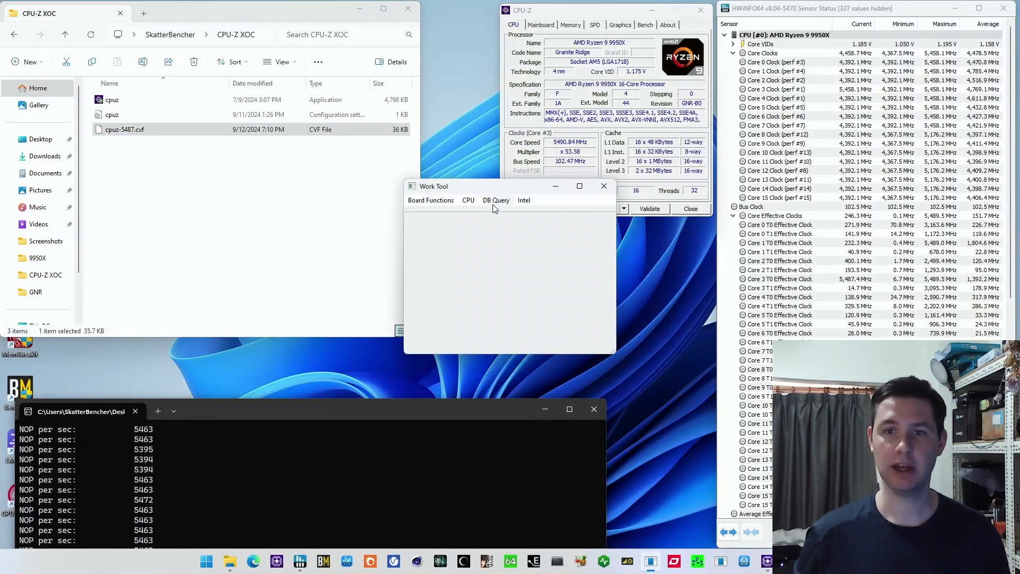
- Keep the Work Tool open while CPU-Z shows core #3 at about 5490 MHz
click(469, 200)
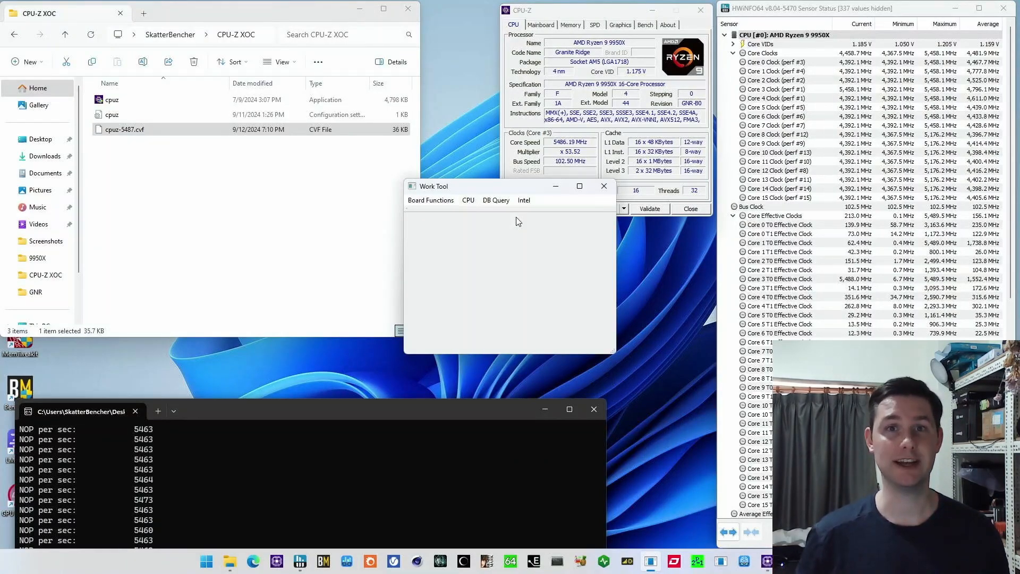
- In CPU Functions, apply an FMax of 5950 so core #3 reaches about 5959 MHz
click(467, 199)
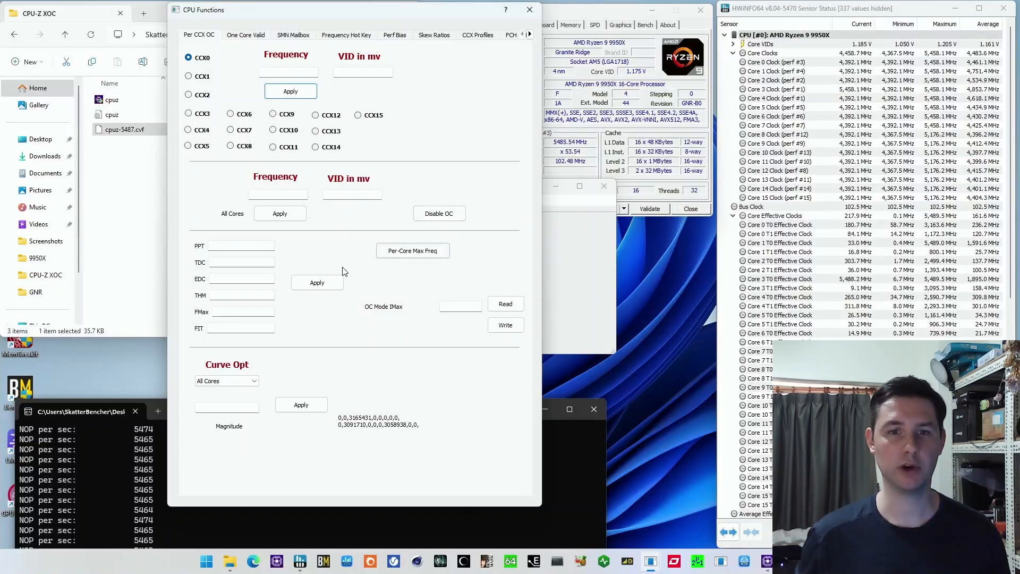
click(244, 312)
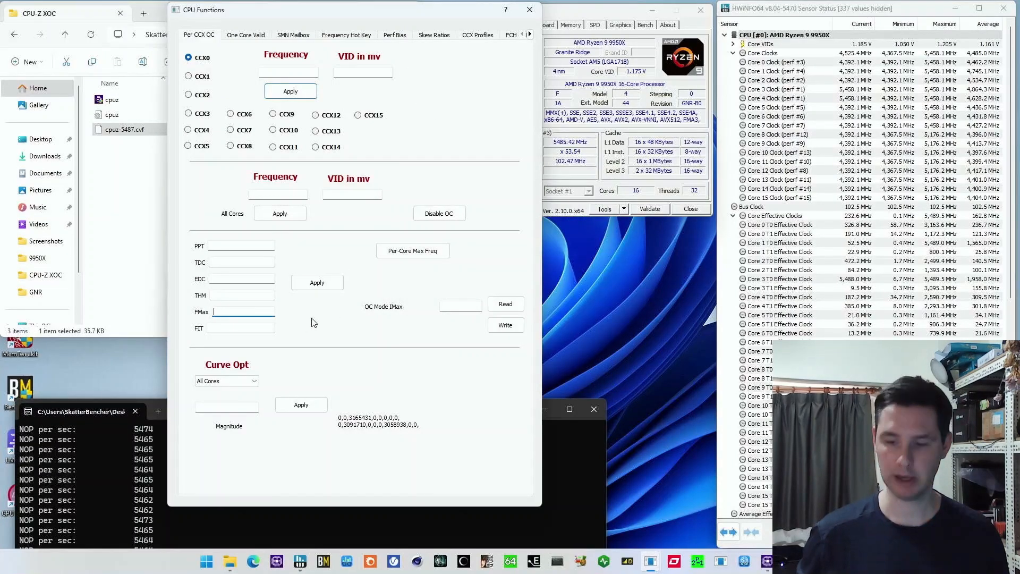
text(5950)
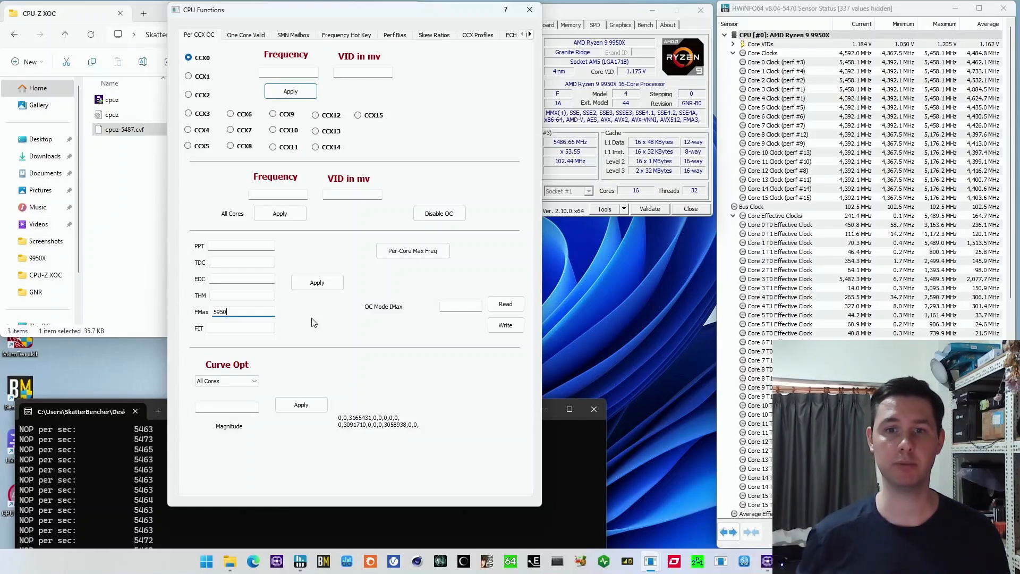
click(317, 282)
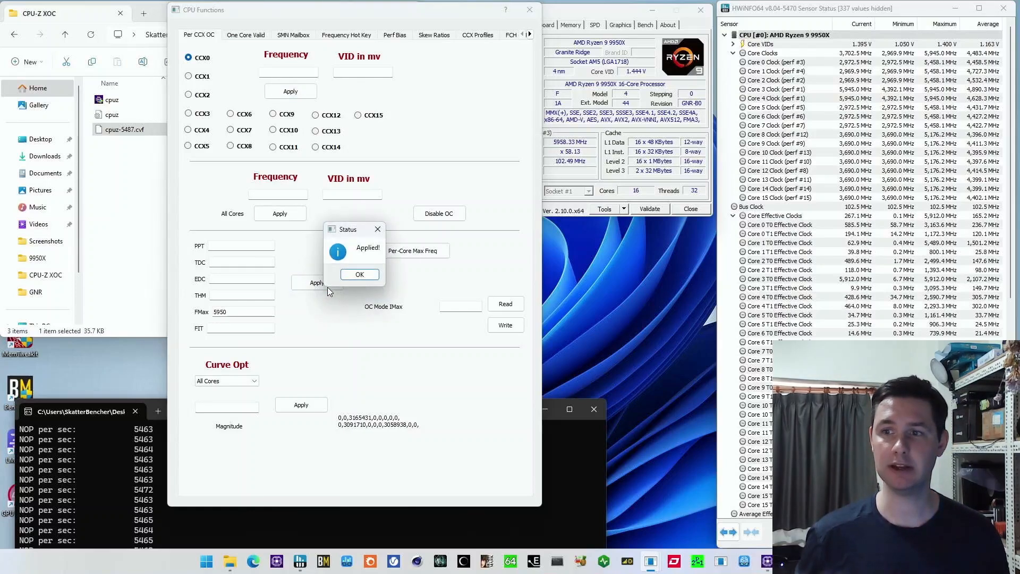
click(359, 275)
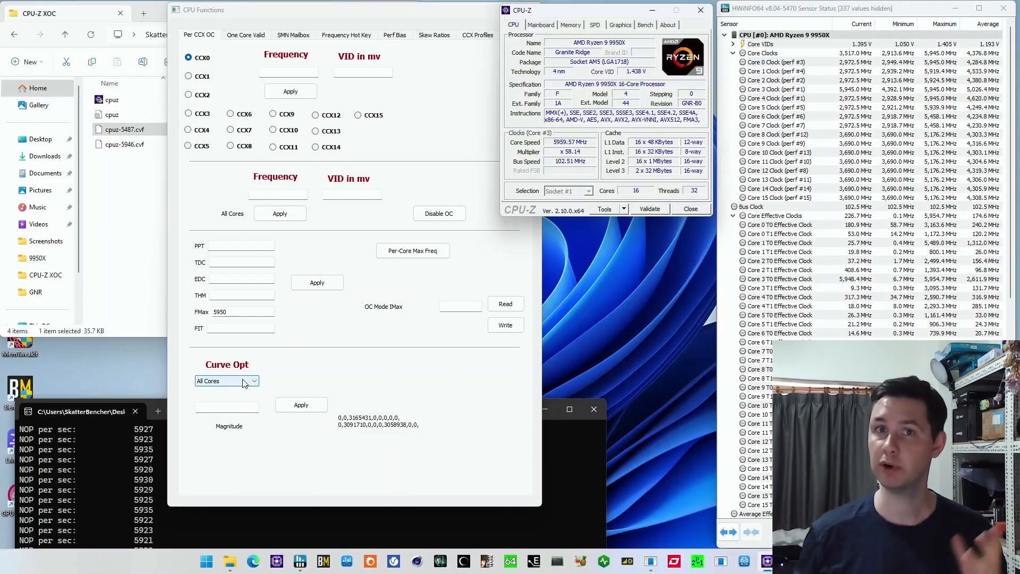
- Apply a Curve Optimizer magnitude of -5 then -7 to Core3, reaching about 5995 MHz
click(253, 381)
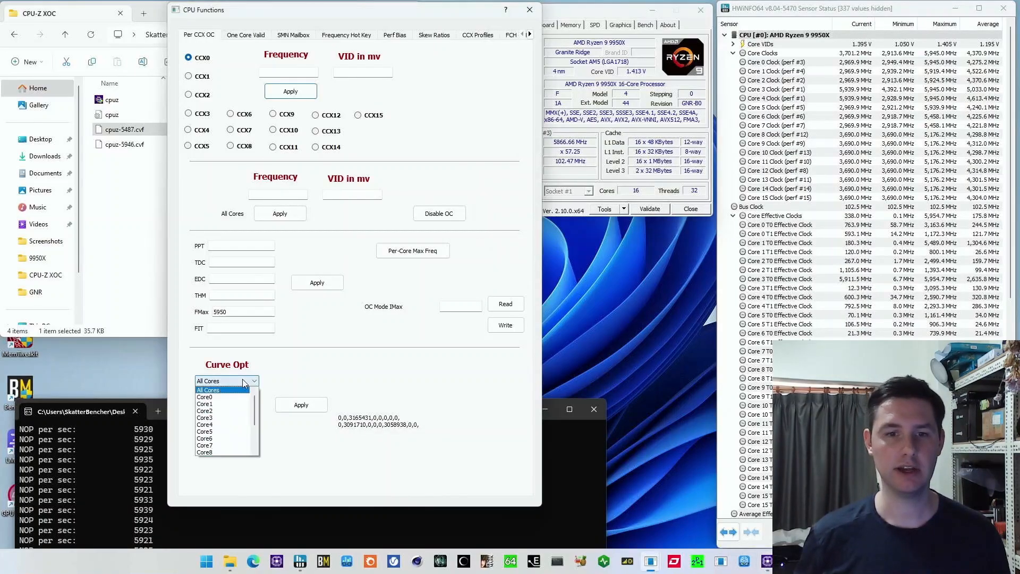
click(204, 417)
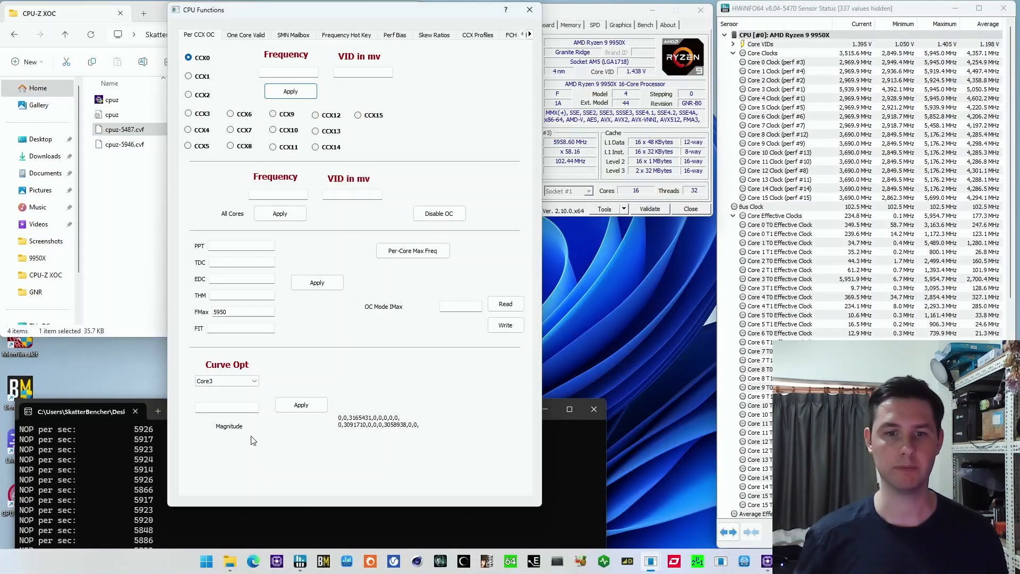
text(-5)
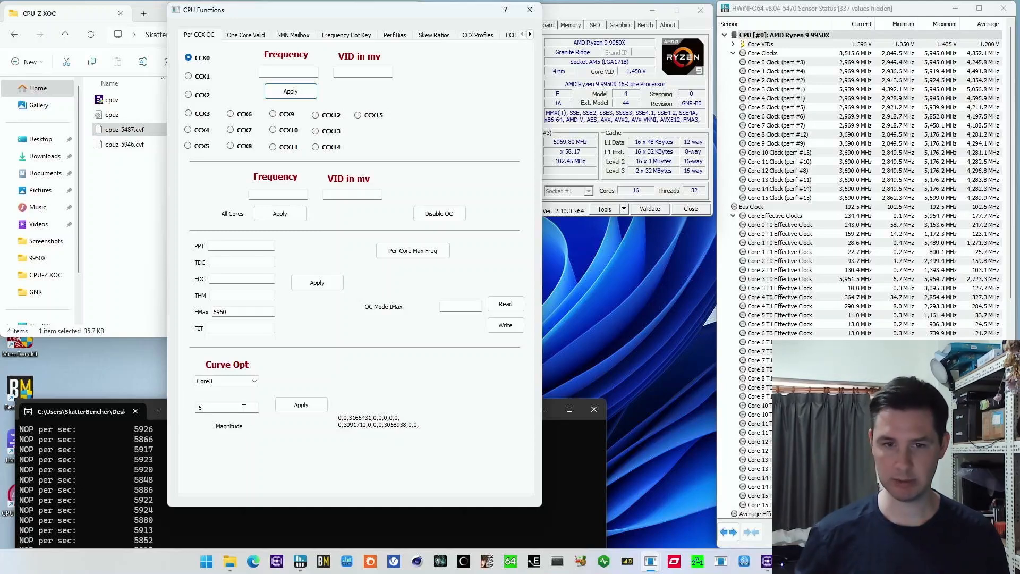
click(301, 405)
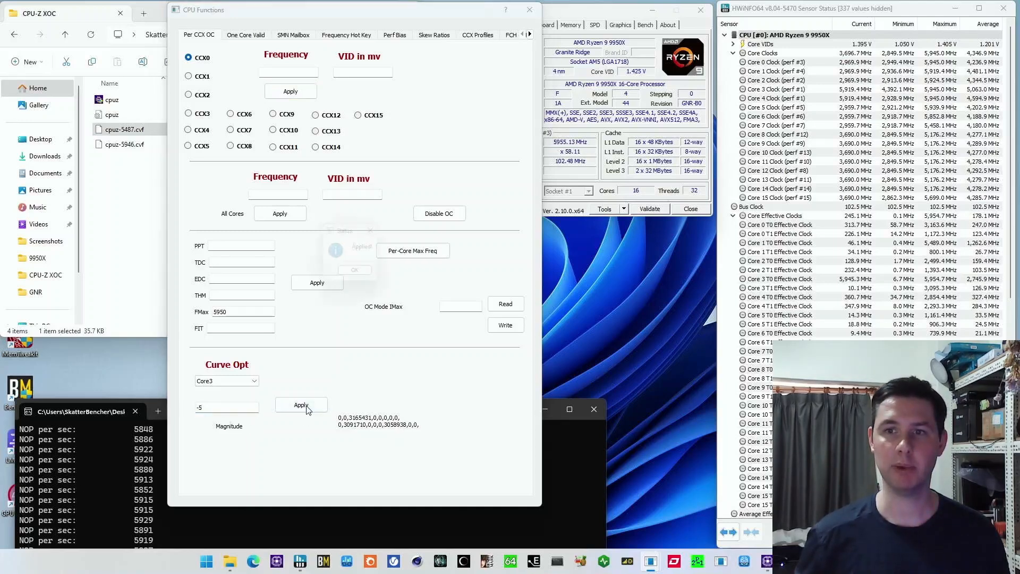
click(300, 404)
text(-7)
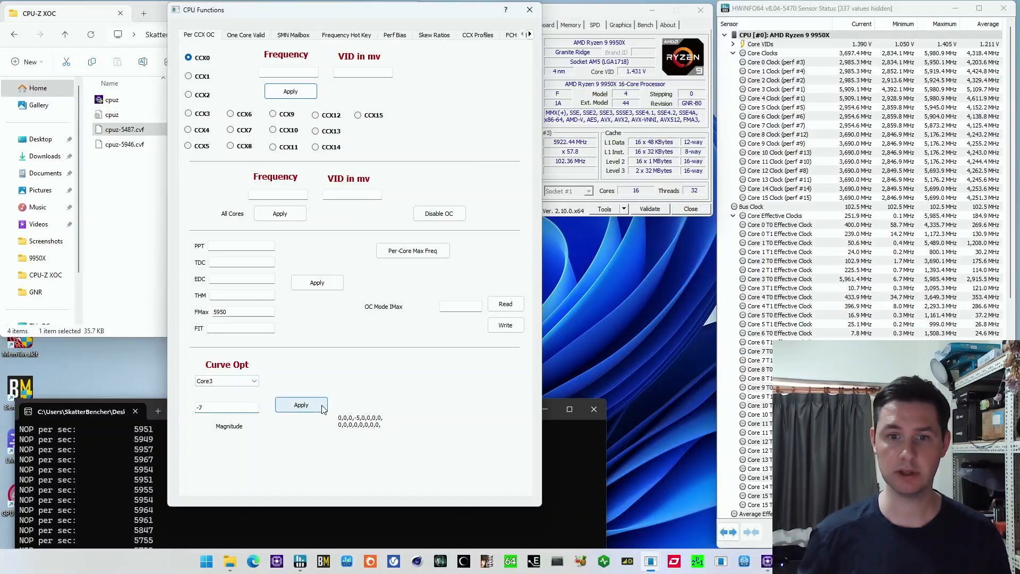
click(301, 405)
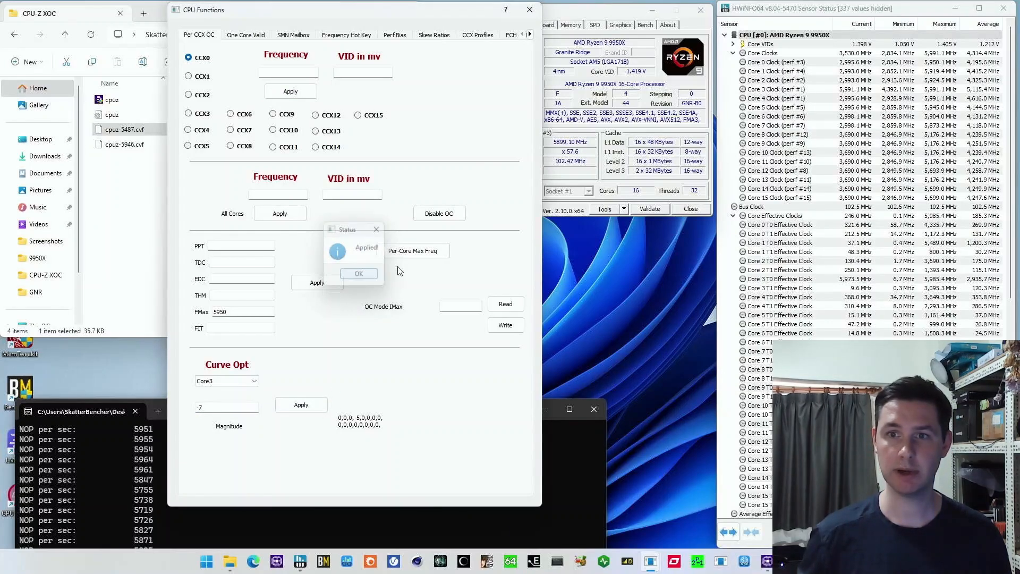
click(359, 273)
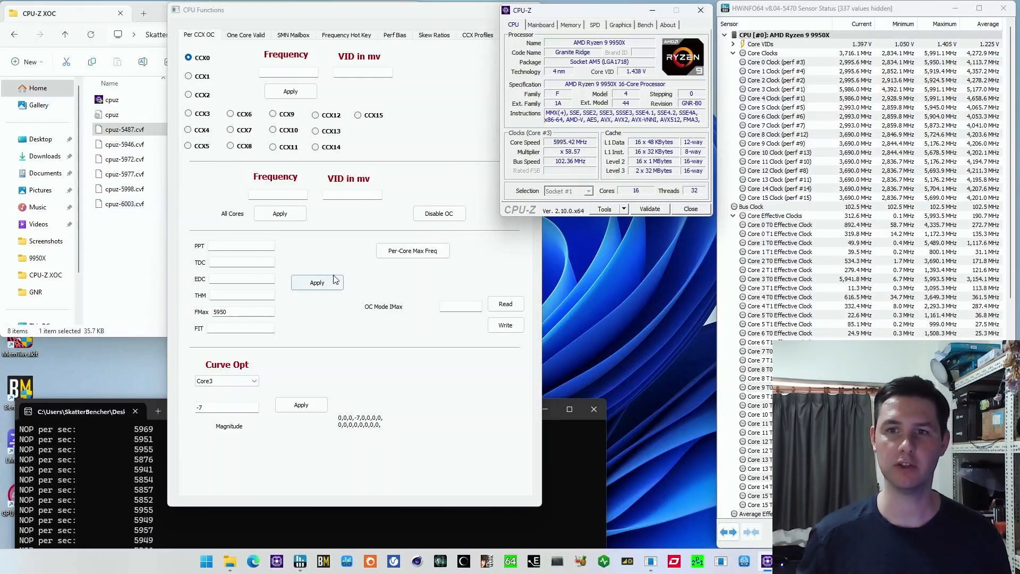
- Push Core3's Curve Optimizer to -8, -10 and -12, passing 6020 MHz and saving cpuz-6024
click(316, 282)
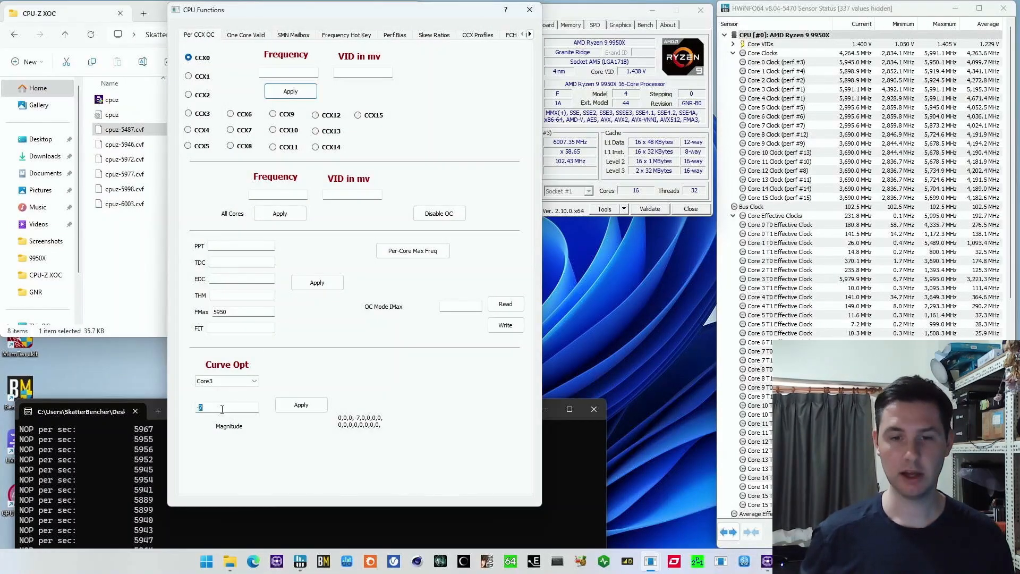
click(301, 404)
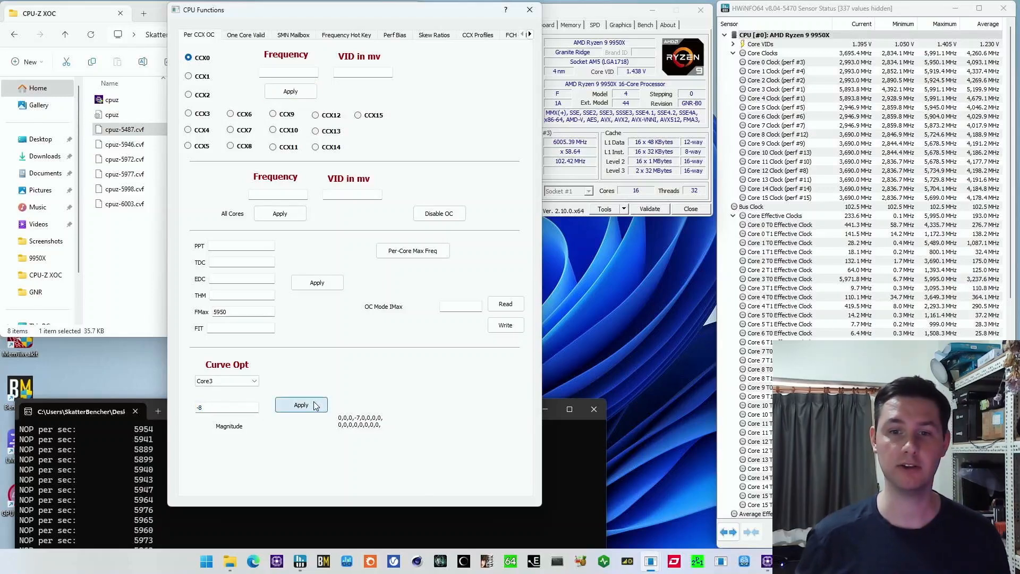
click(301, 404)
text(-10)
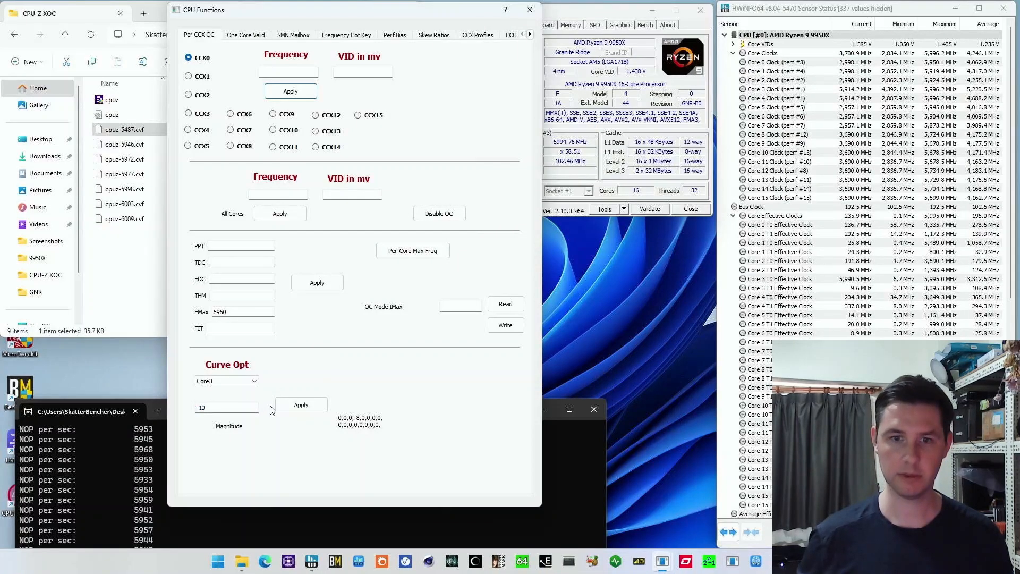
click(301, 404)
text(-12)
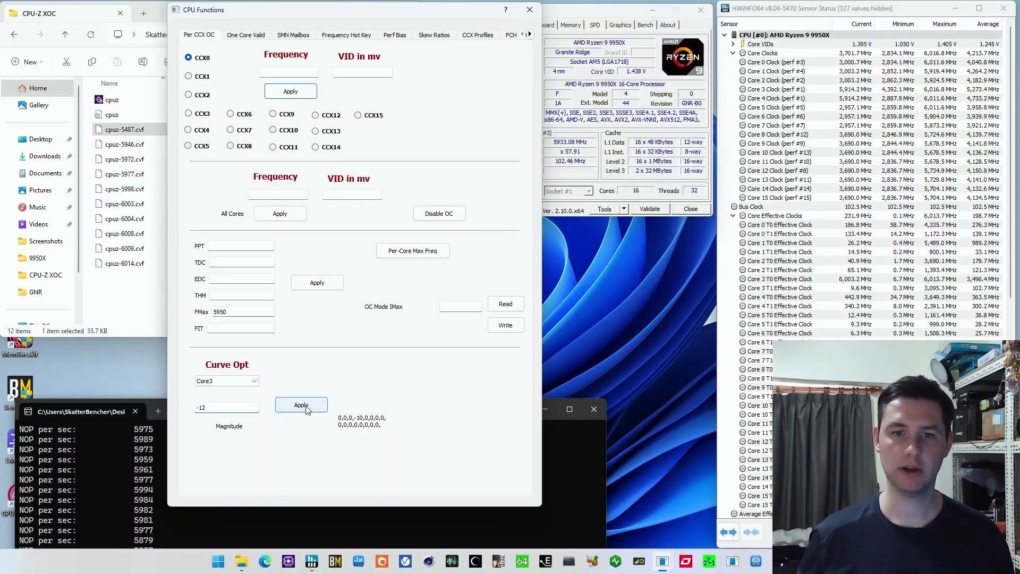
click(301, 404)
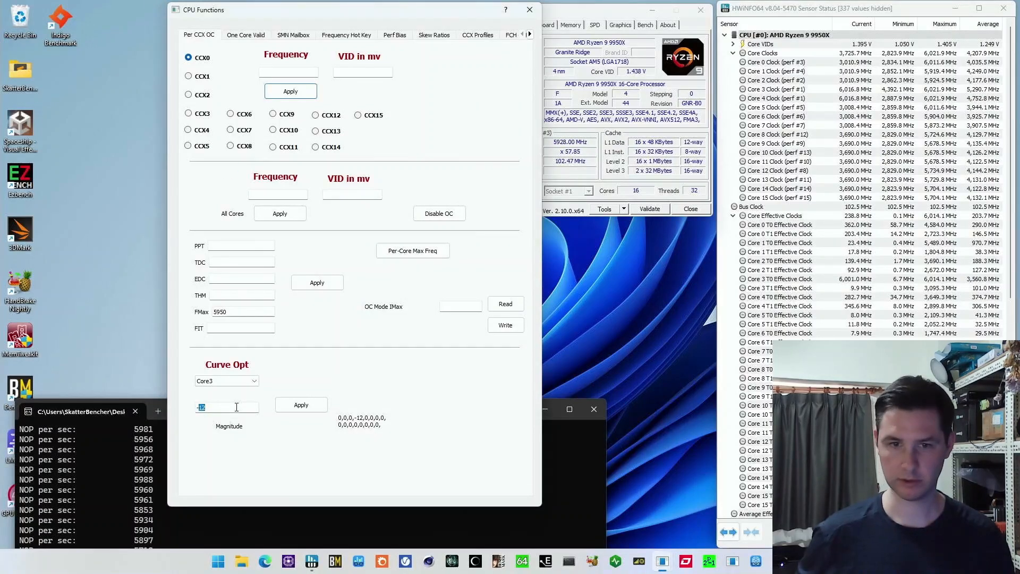
text(-5)
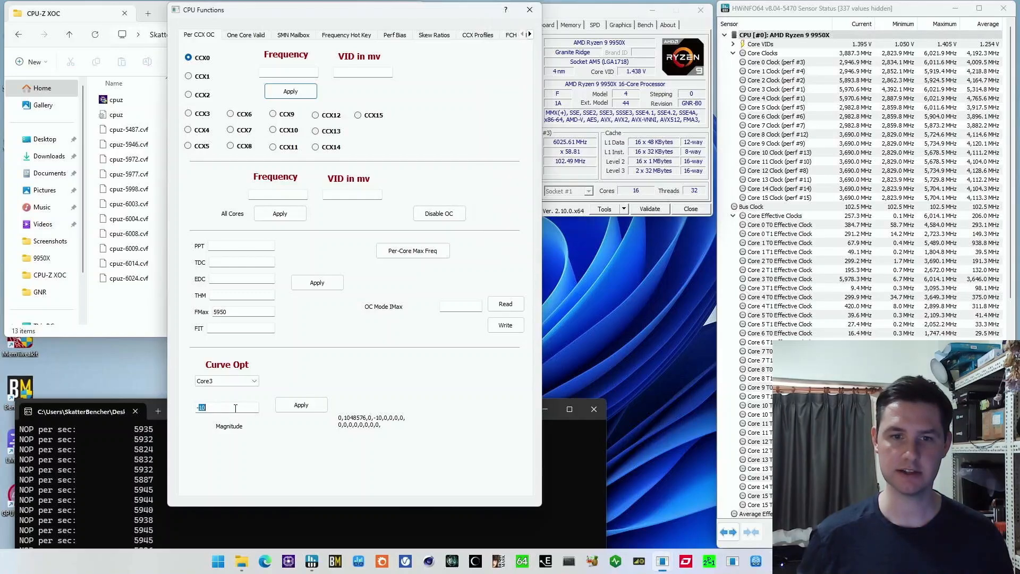
click(301, 404)
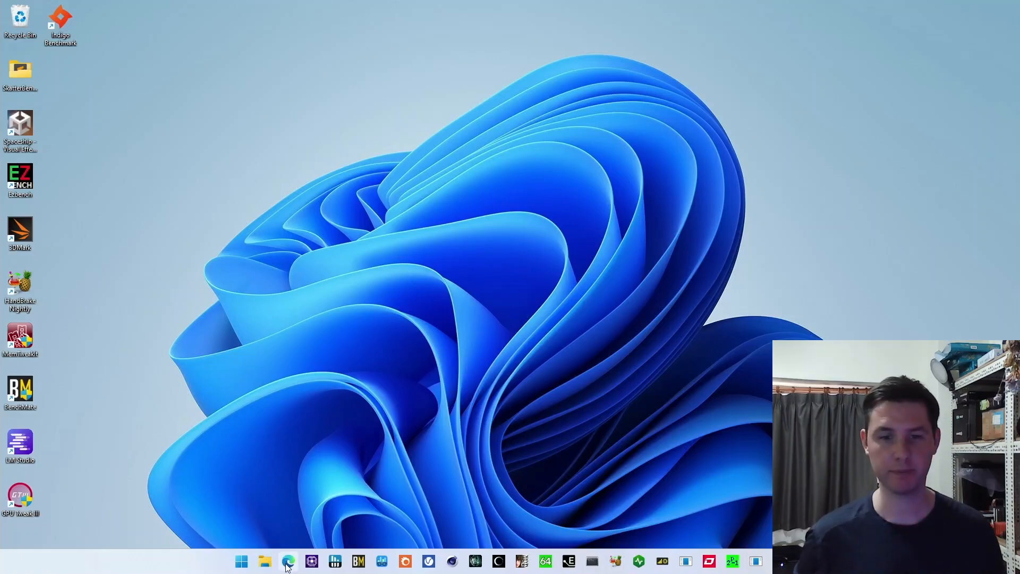
- Load the CPU-Z Validator site valid.x86.fr in Edge and scroll to the Manual Validation Form
click(289, 561)
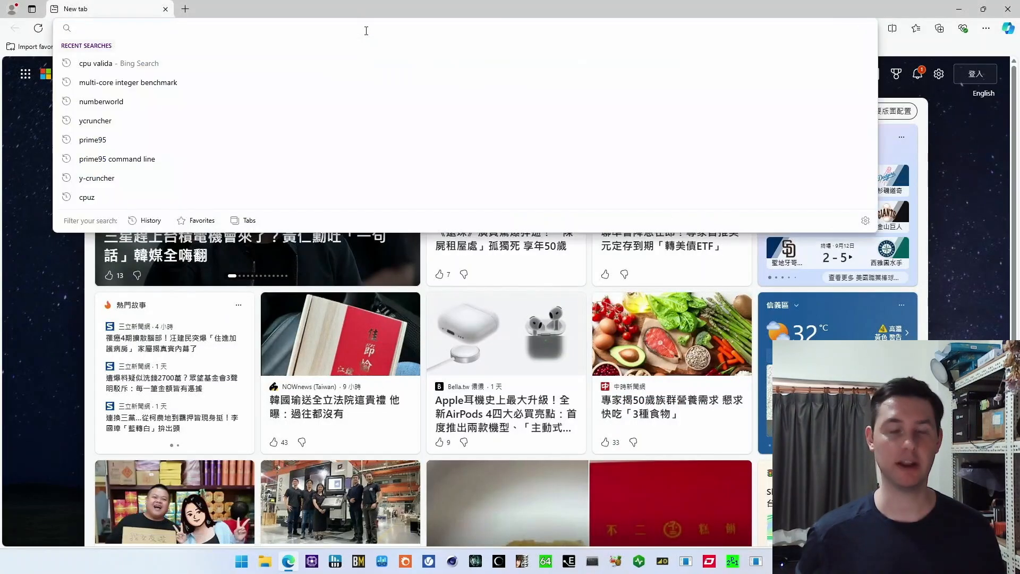
text(valid.x86.fr)
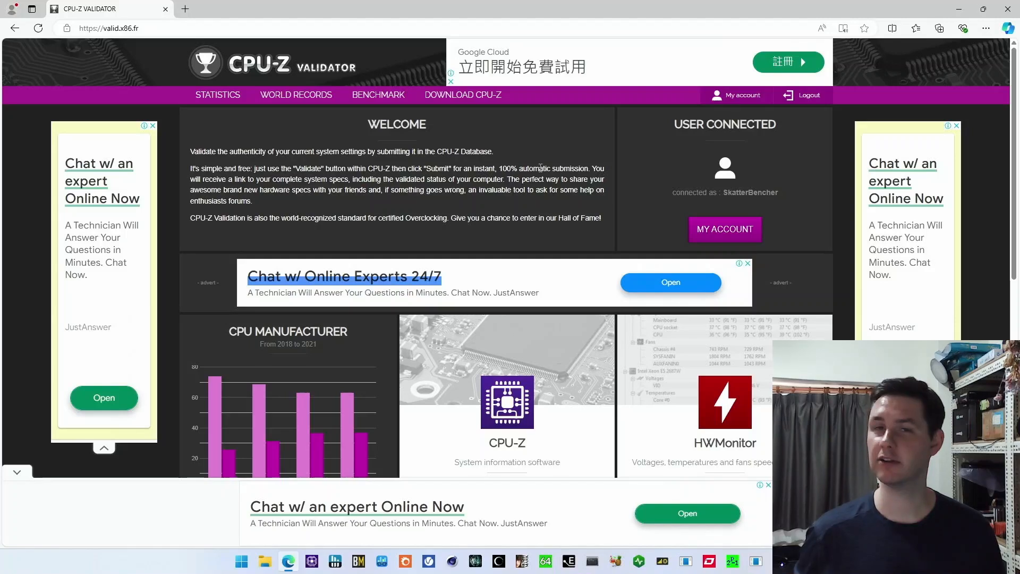
scroll(down, 3)
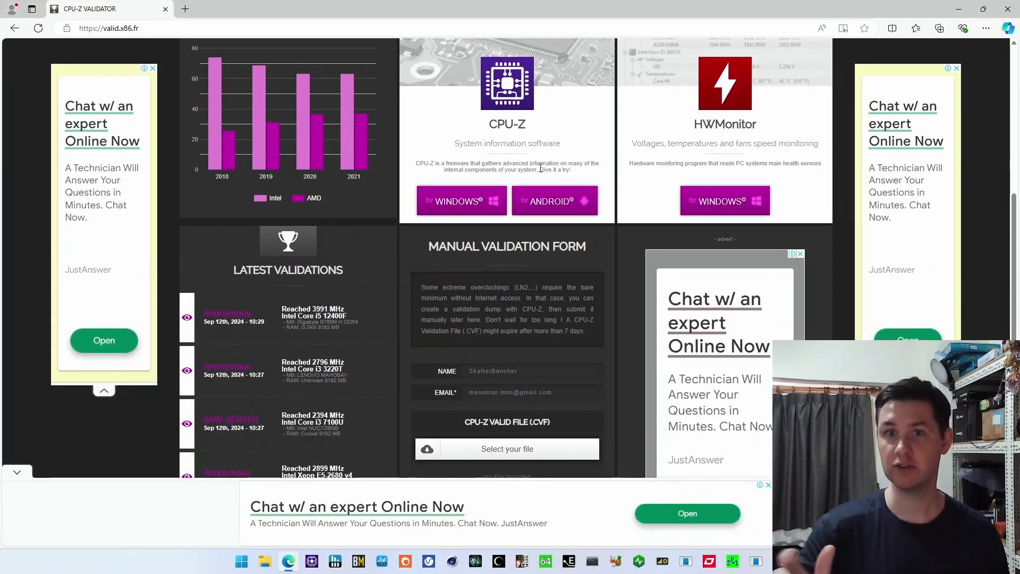
scroll(down, 3)
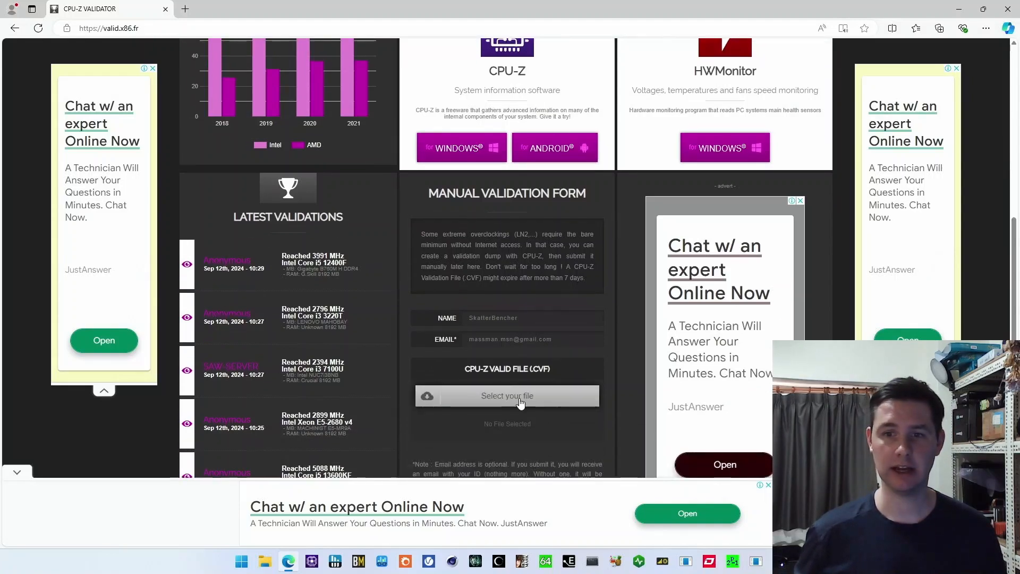
- Select cpuz-6024.cvf from the CPU-Z XOC folder as the validation file
click(507, 395)
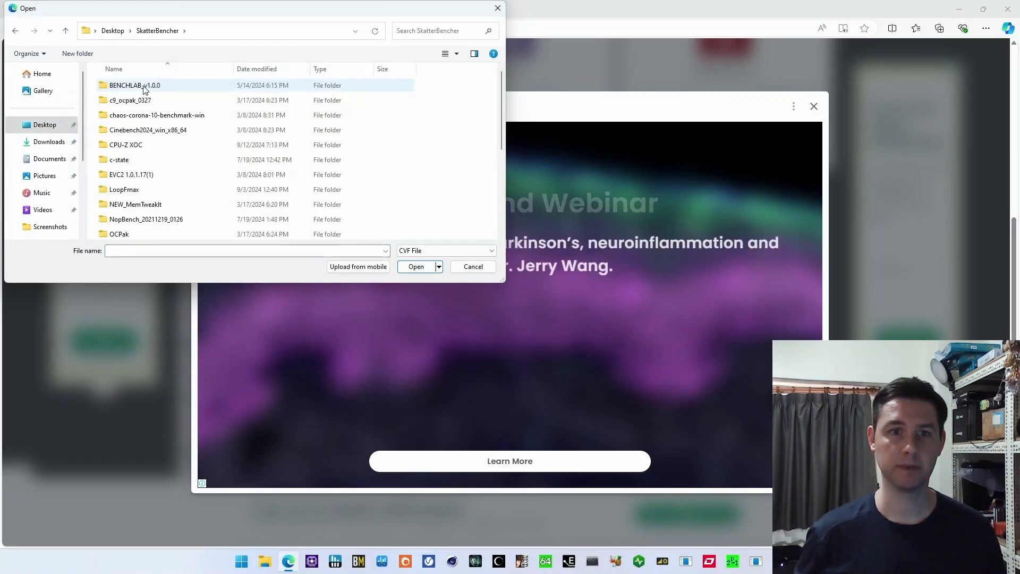
double_click(126, 144)
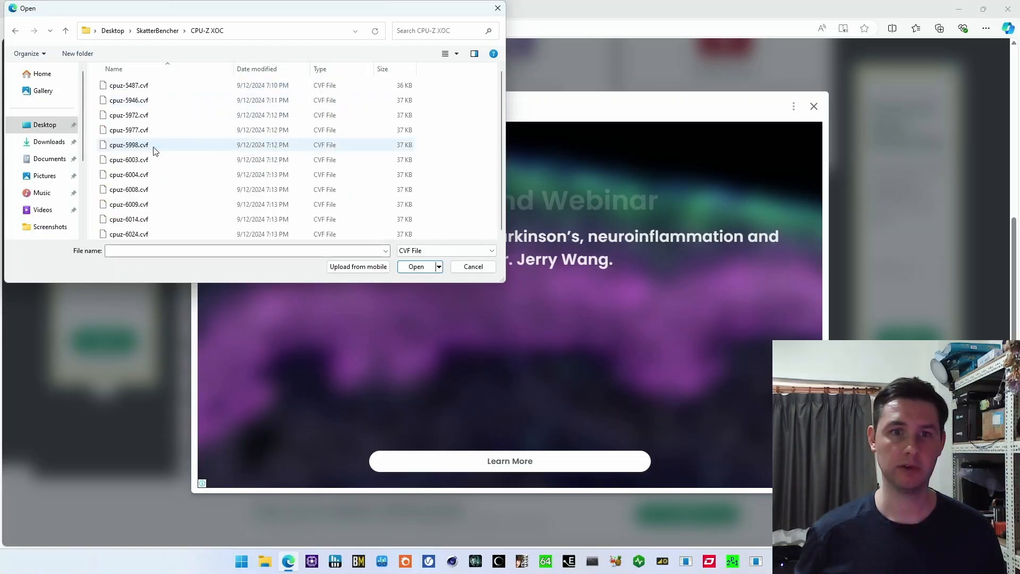
click(129, 228)
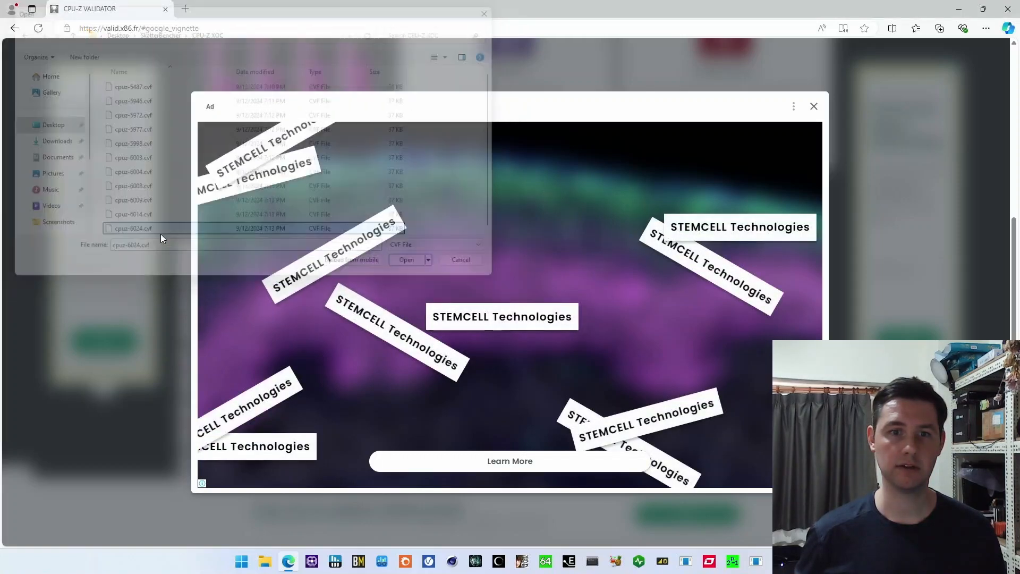
click(406, 259)
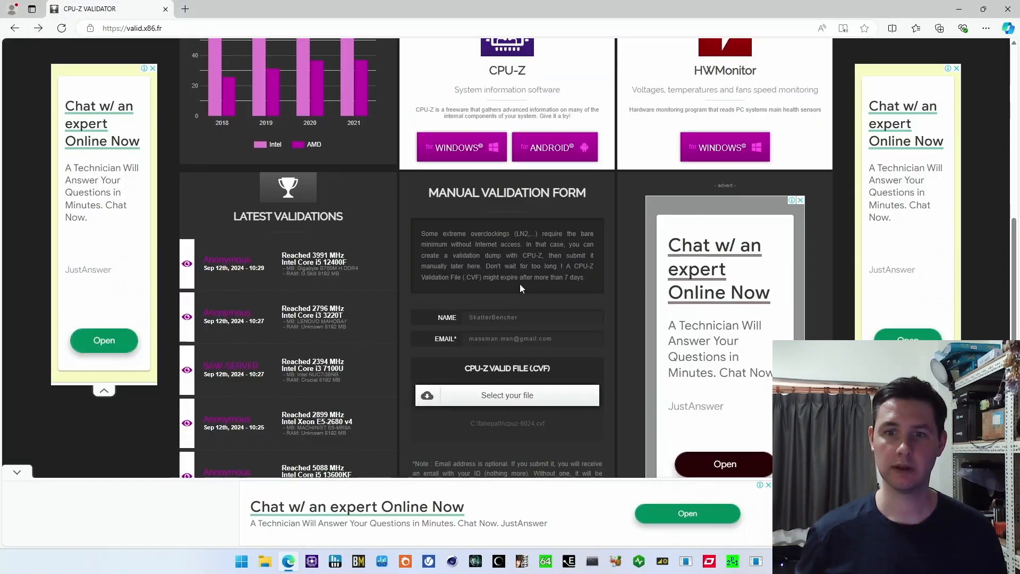
- Validate the file so the page reports the AMD Ryzen 9 9950X at 6024.82 MHz
scroll(down, 3)
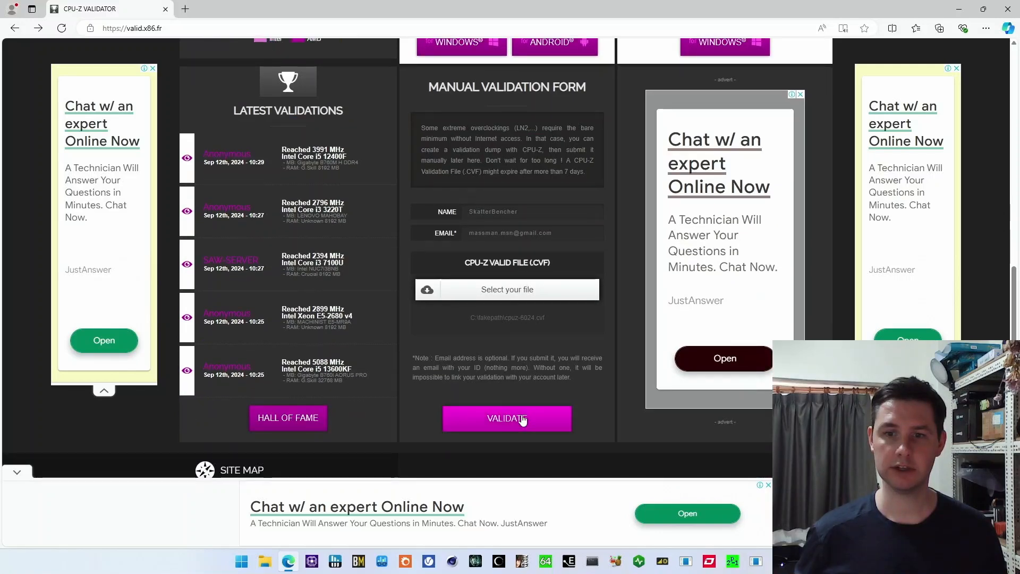
click(506, 419)
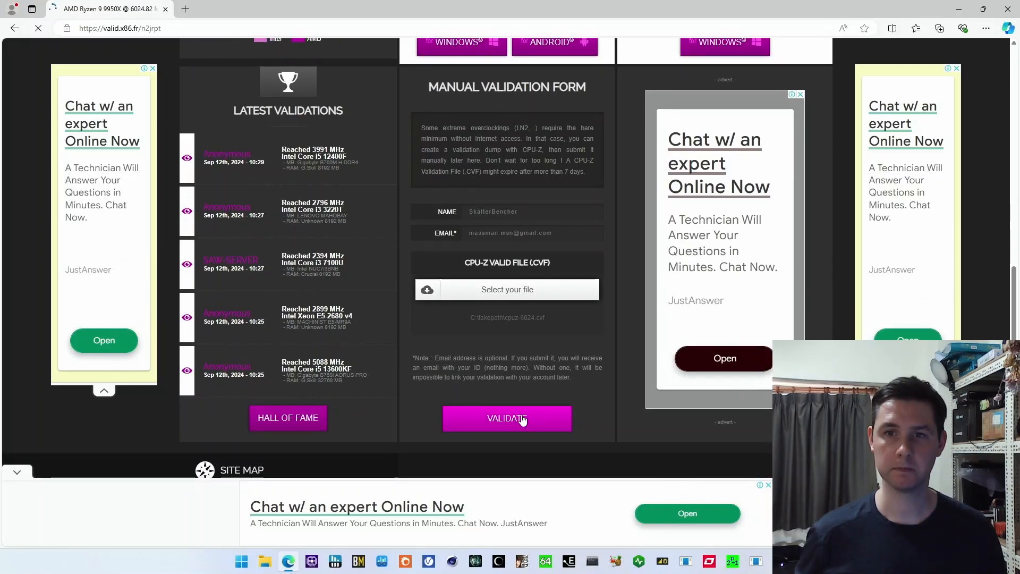
click(506, 419)
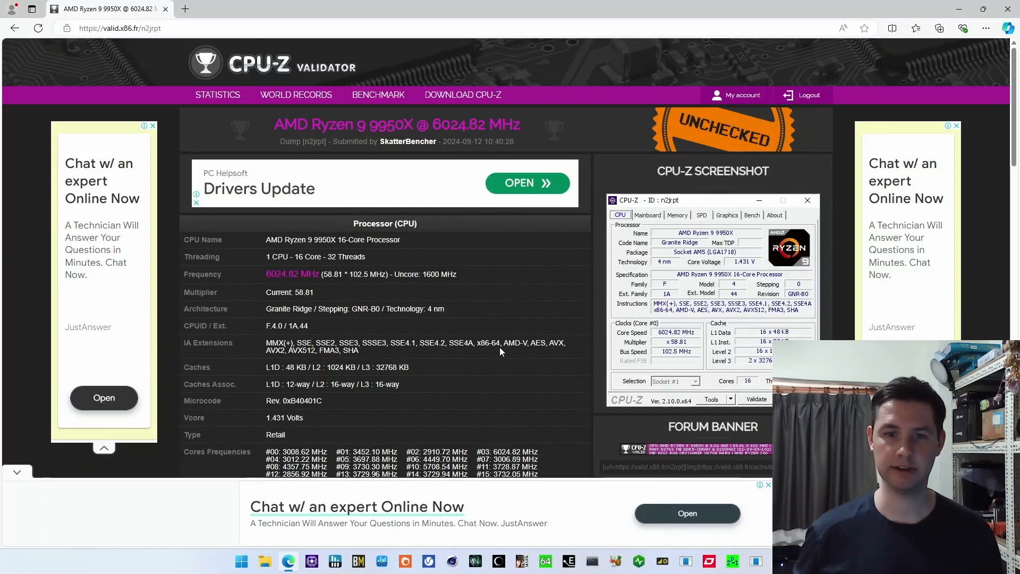
scroll(down, 3)
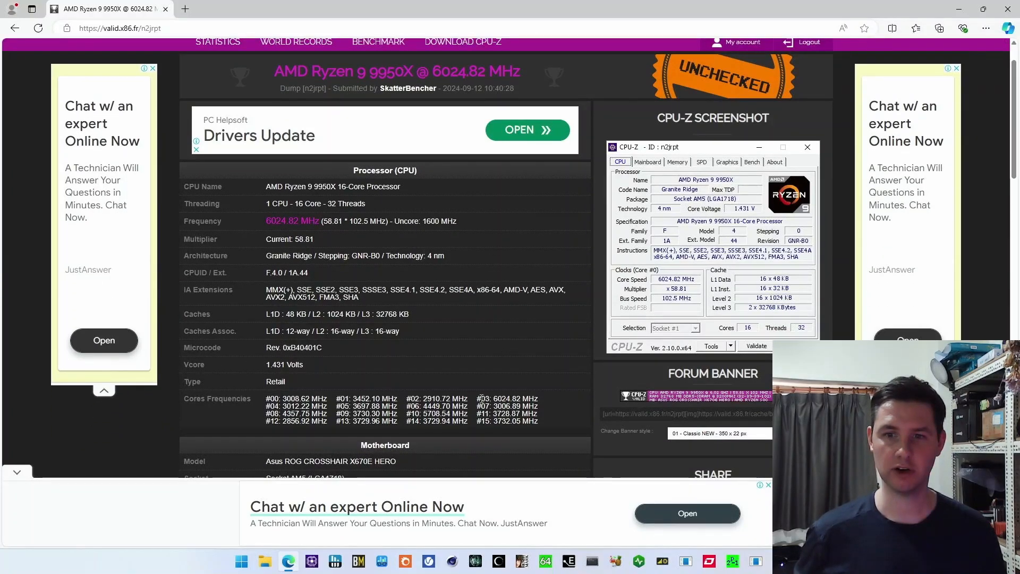